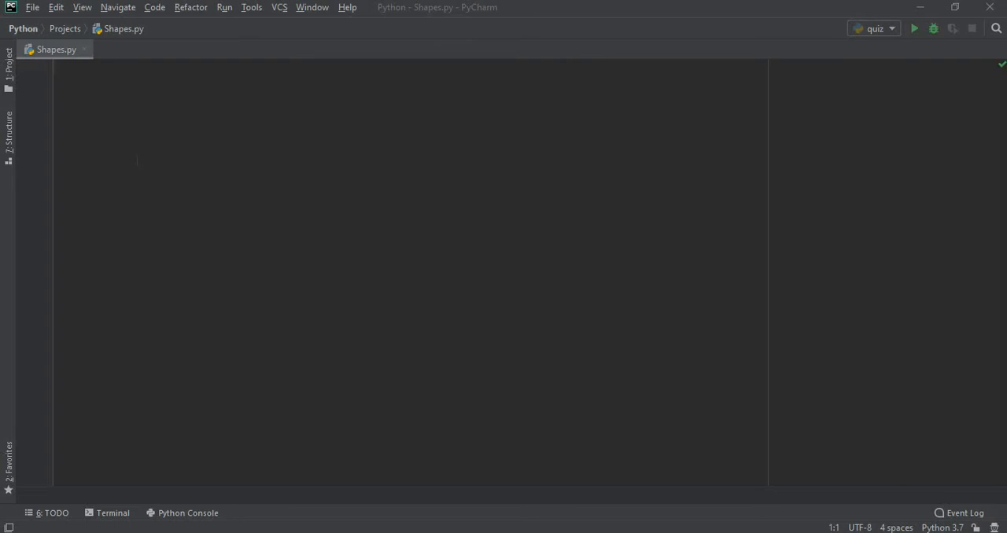
Write 'from tkinter import*' at the top of Shapes.py
text(from)
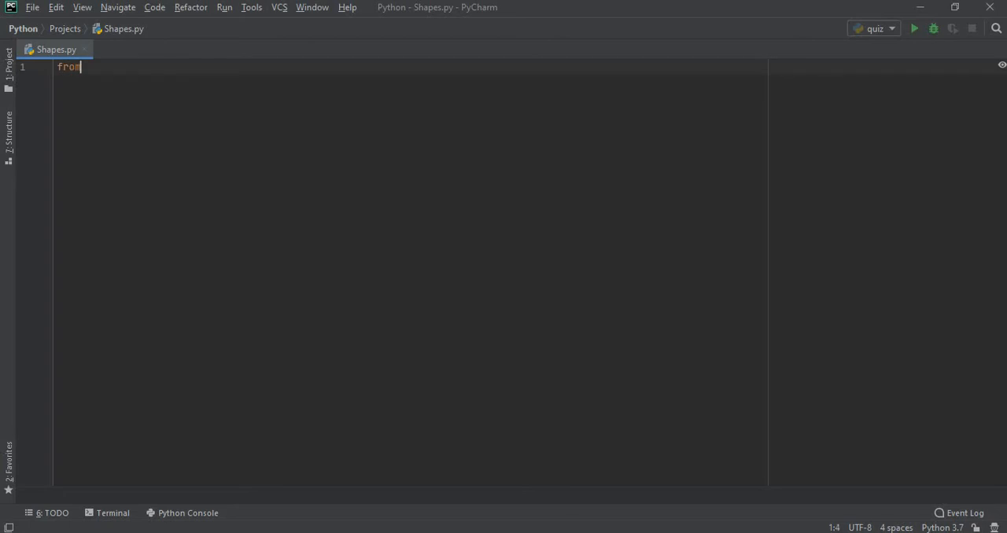
text(tkinter)
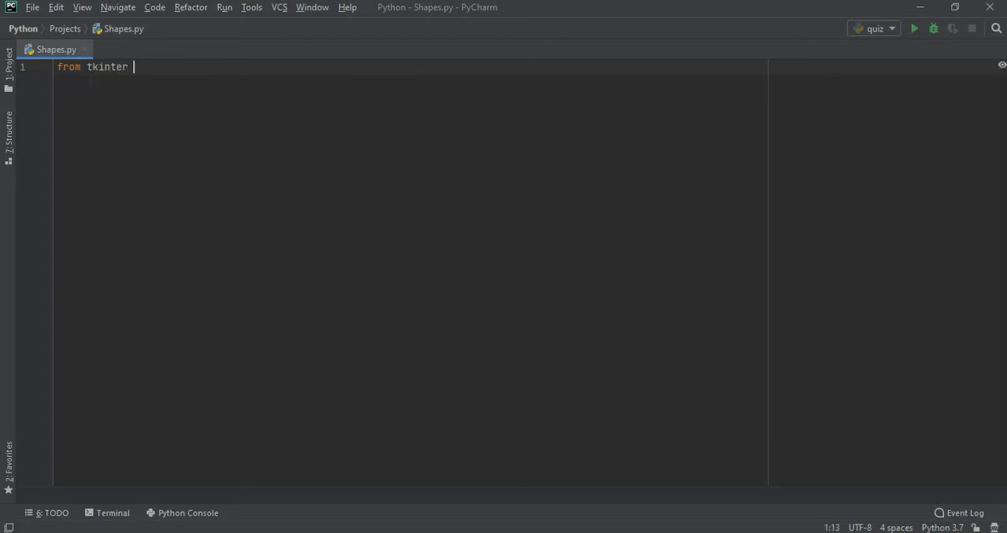
text(impor)
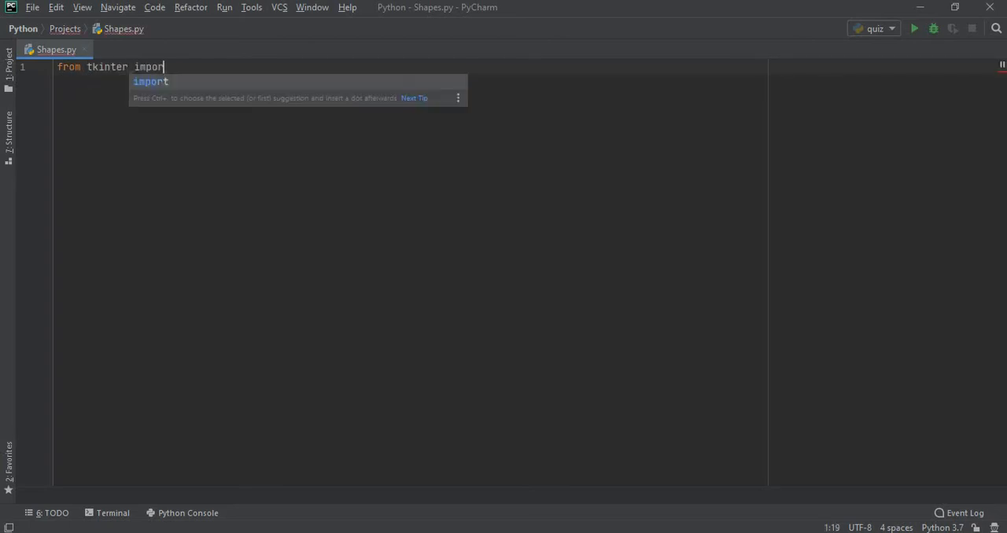
text(t)
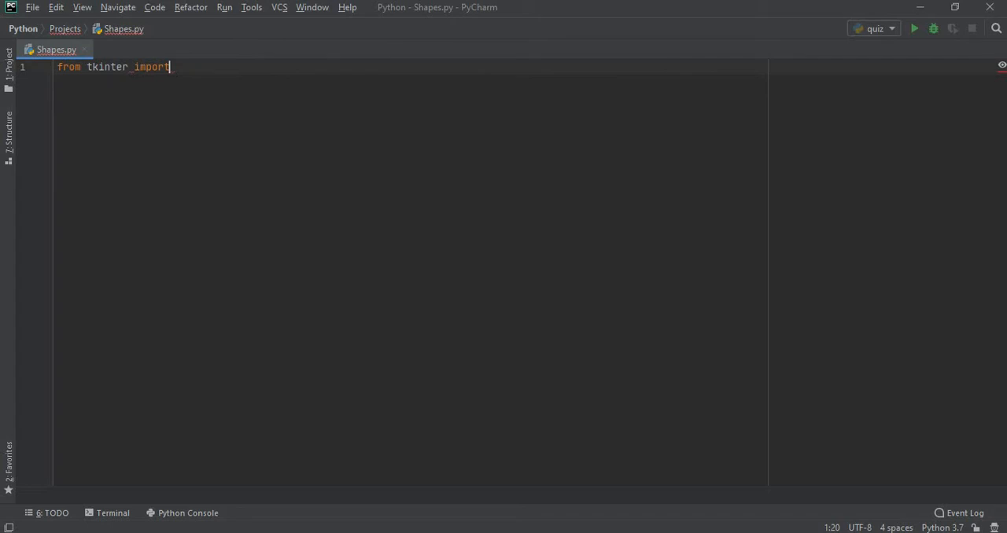
text(*)
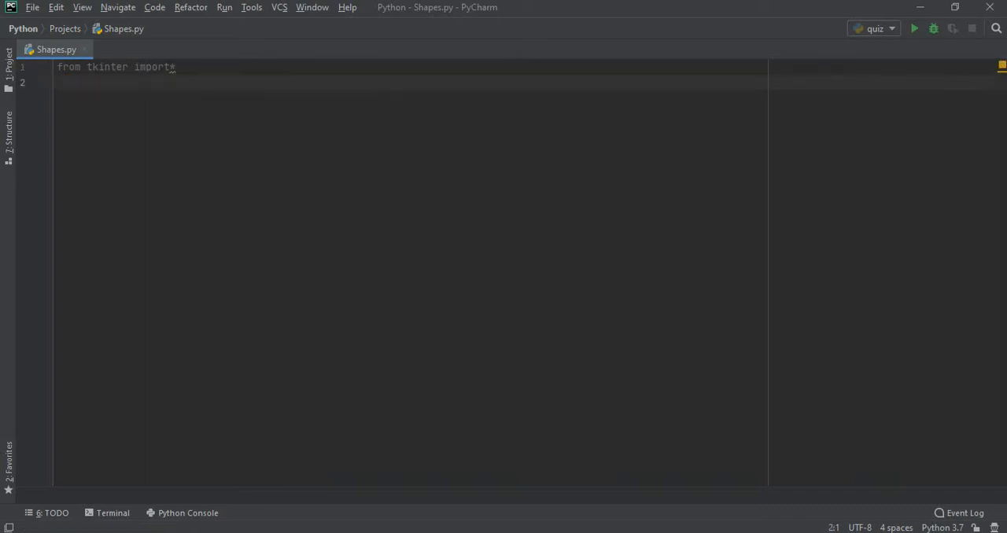
Create the root window with 'root = Tk()', accepting the Tk completion
text(root)
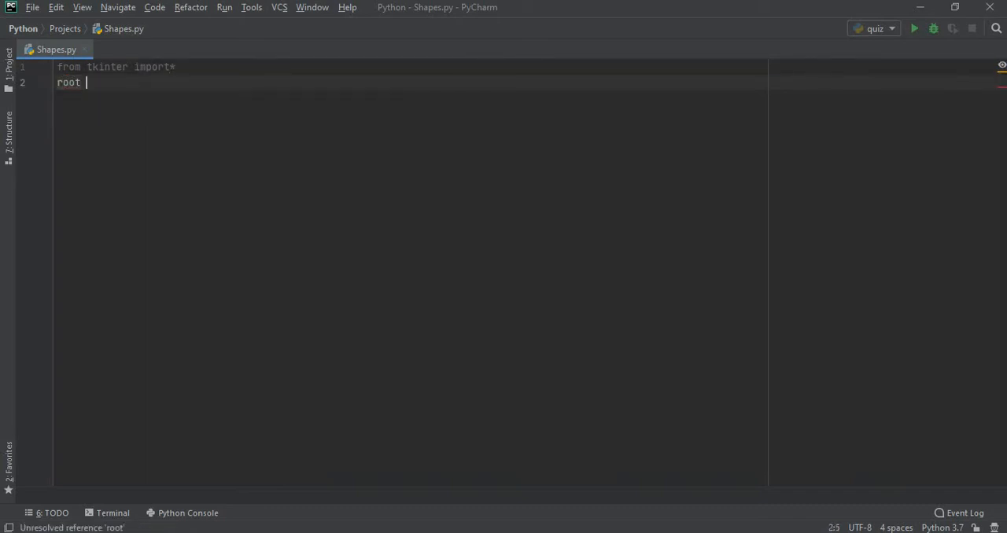
text(= Tk)
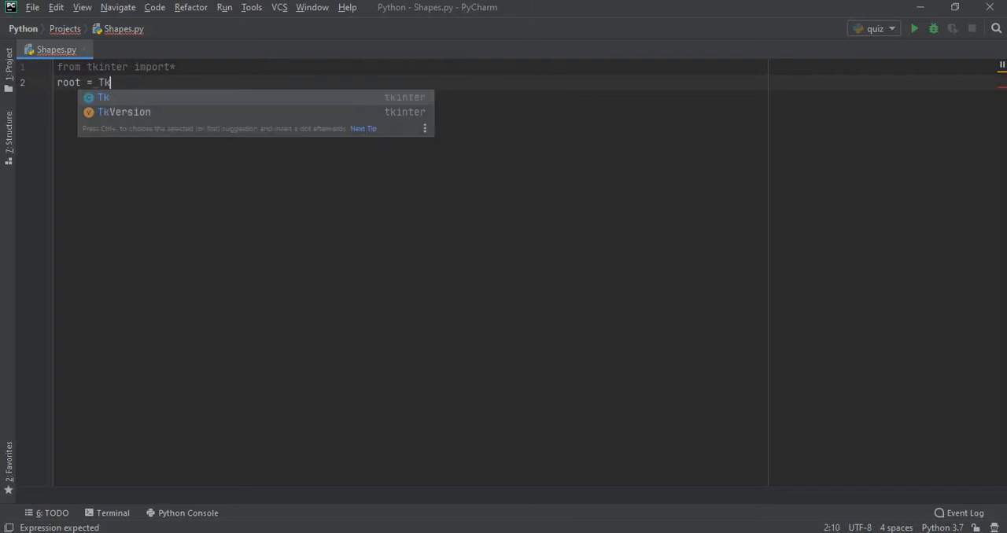
key(Tab)
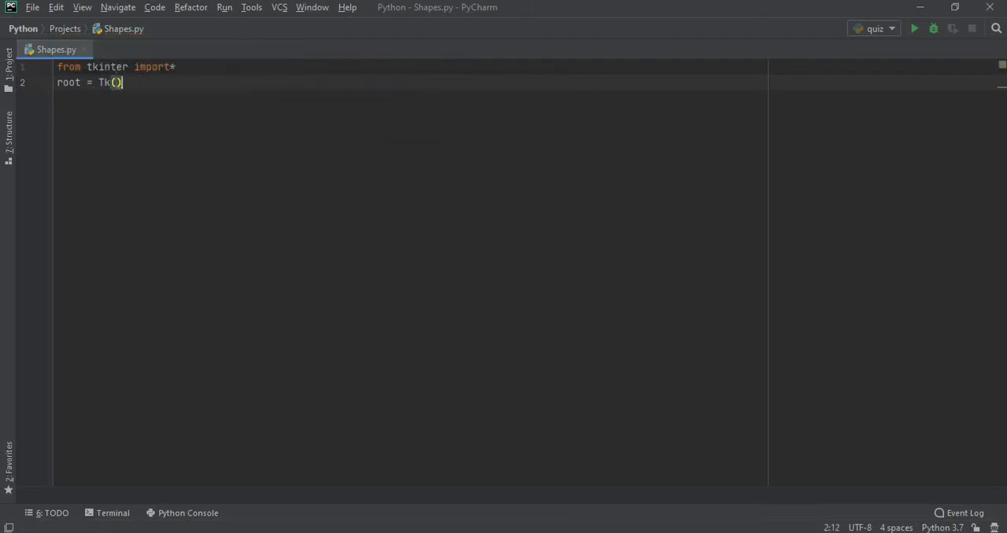
key(enter)
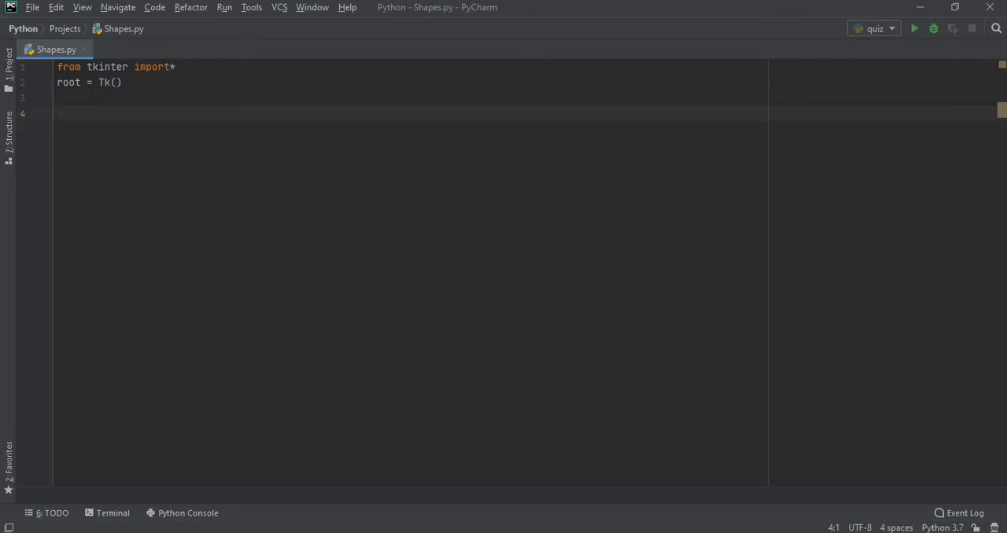
Create 'canv = Canvas(root, height = 500, width = 1000)' on the root window
text(can)
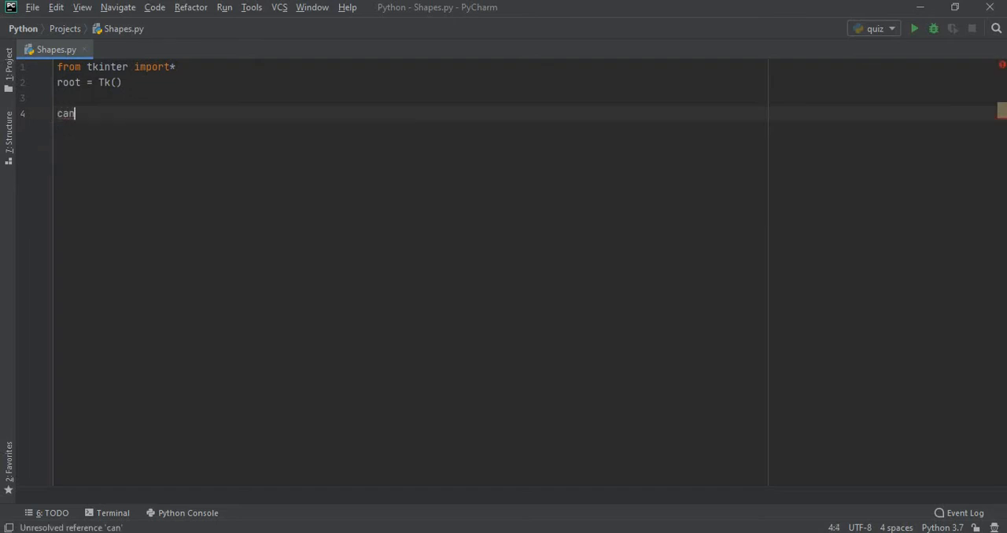
text(v)
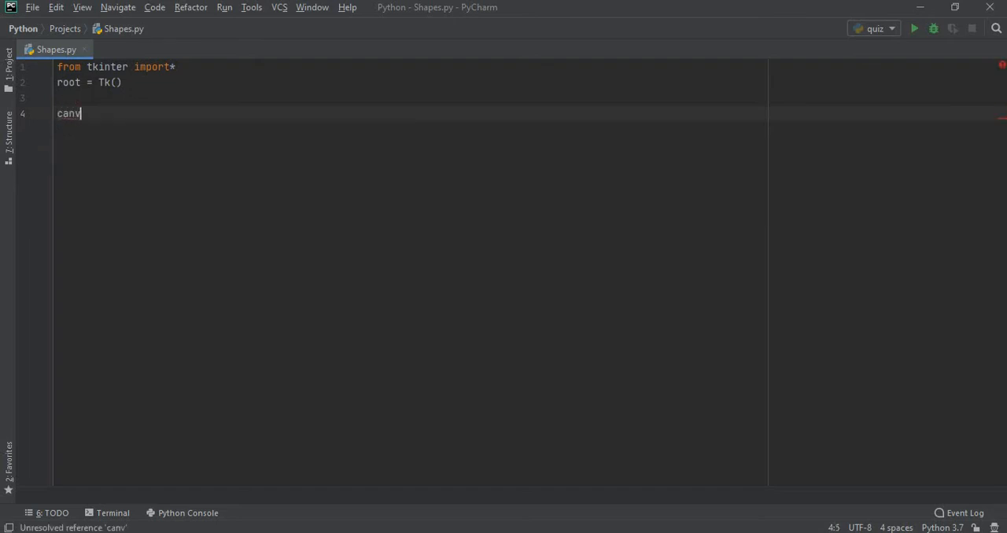
text(=)
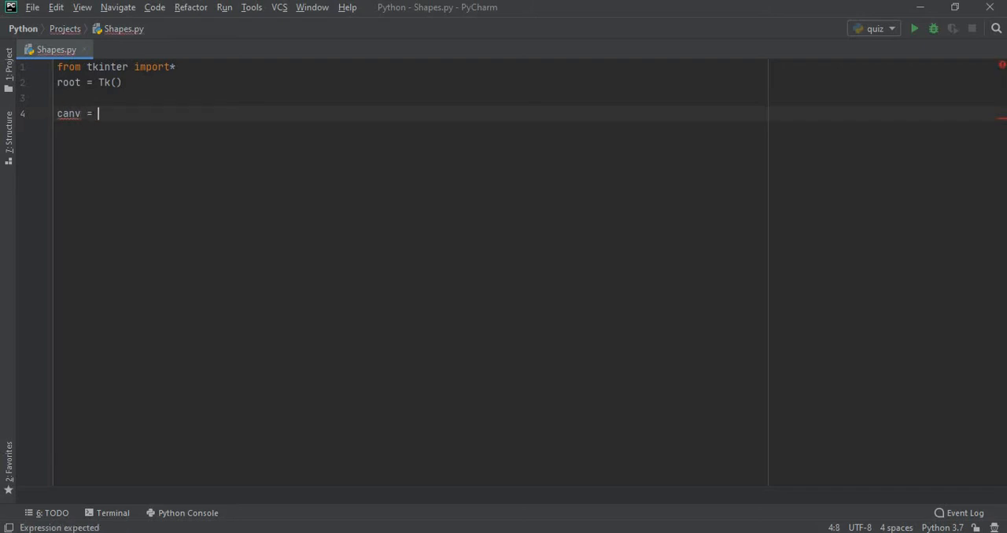
text(Canvas)
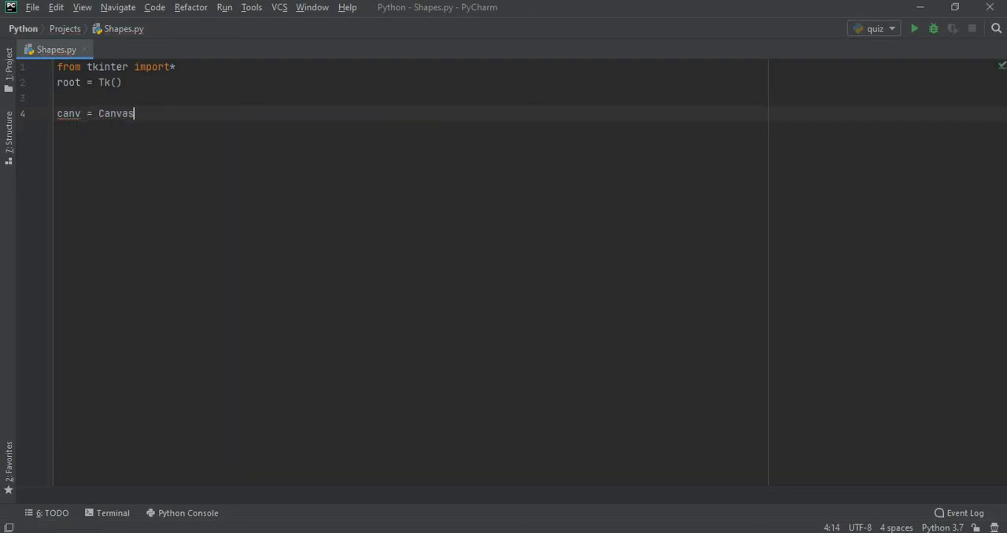
text((root))
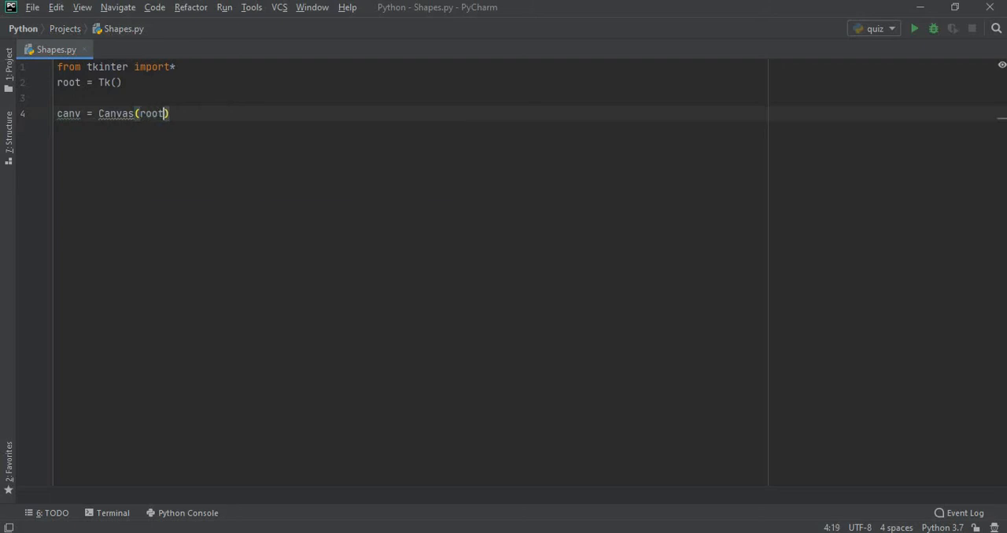
text(,)
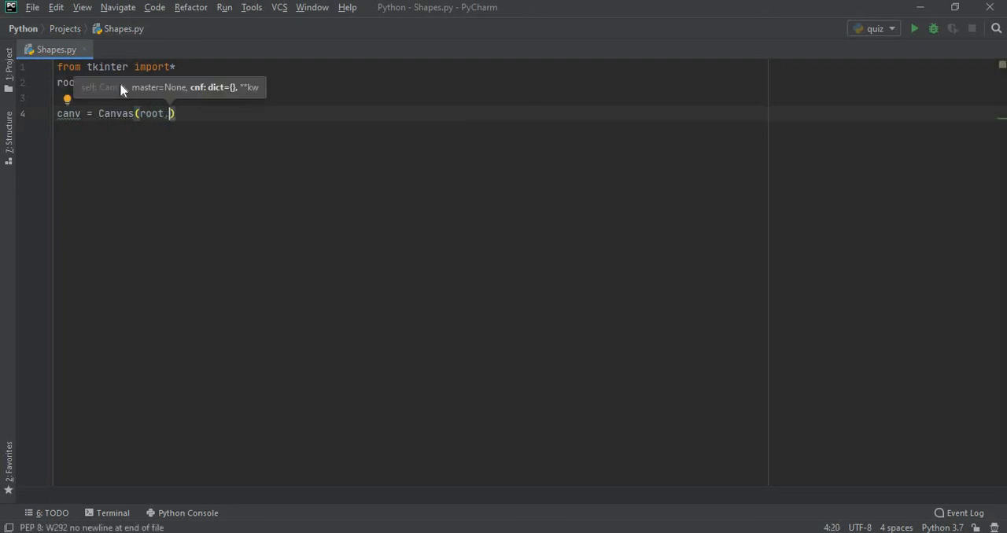
text(height =)
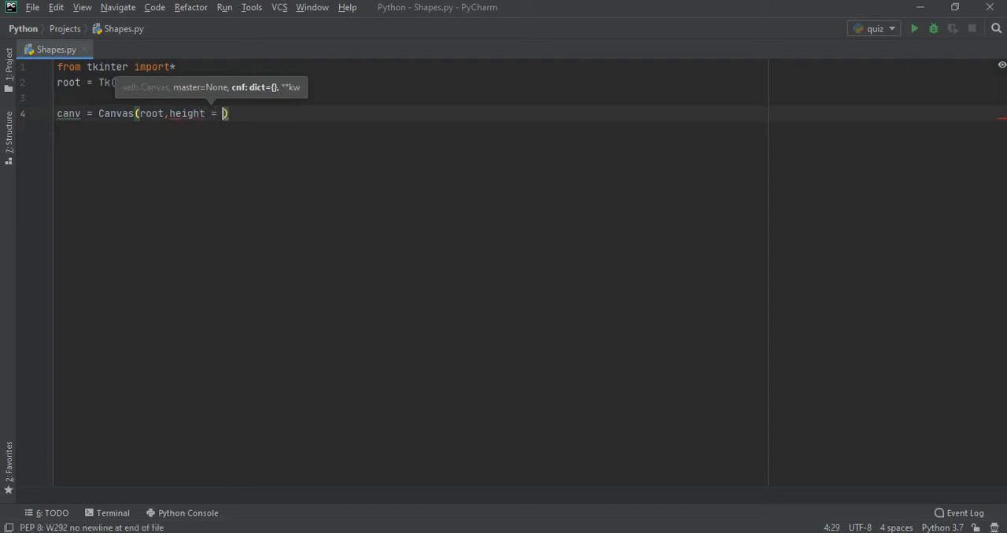
text(500,)
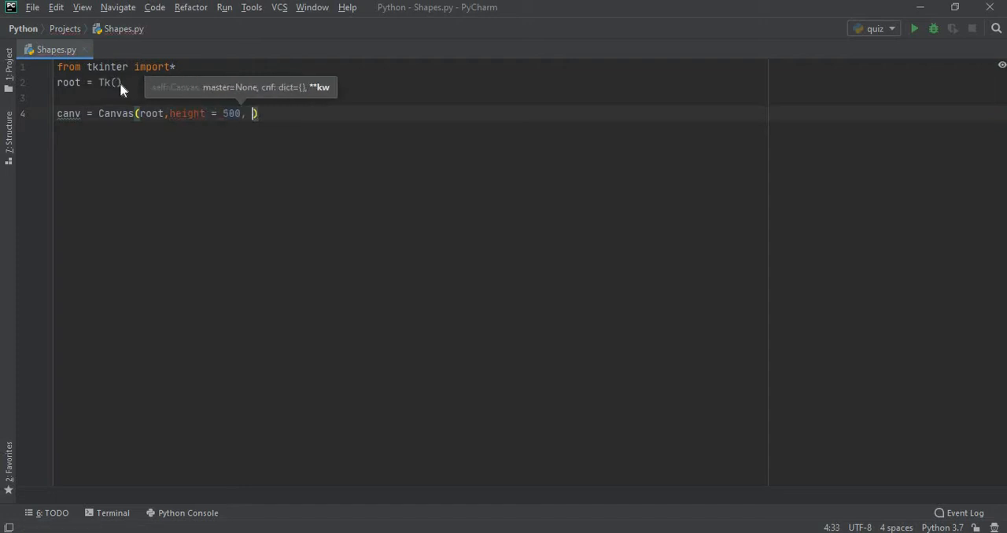
text(widht)
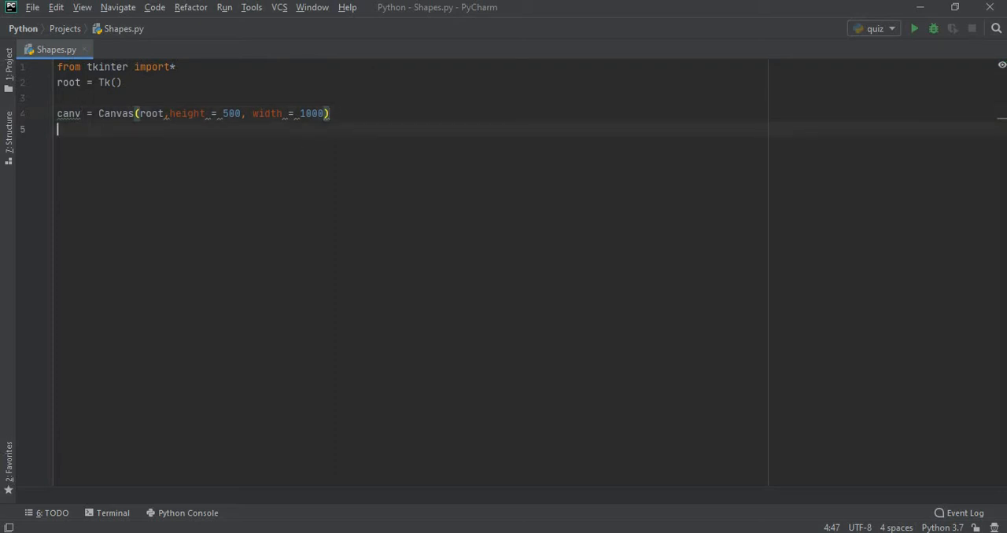
Pack the canvas with canv.pack() and end the script with root.mainloop()
text(c)
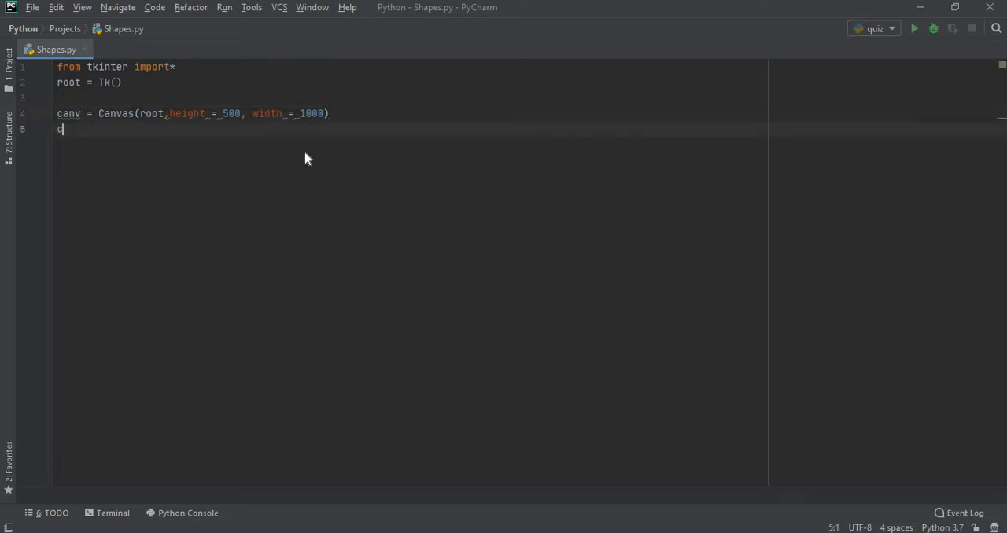
text(anv.)
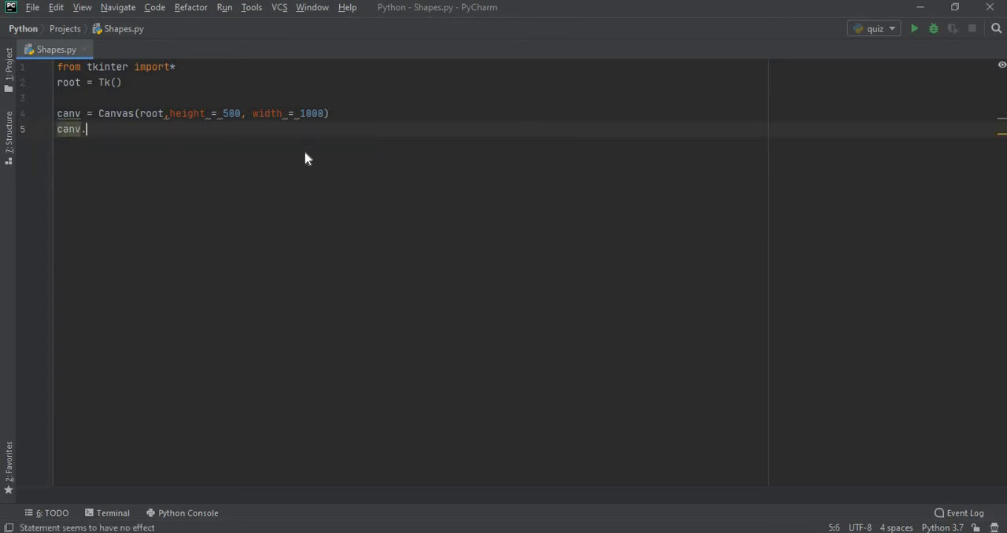
text(pack())
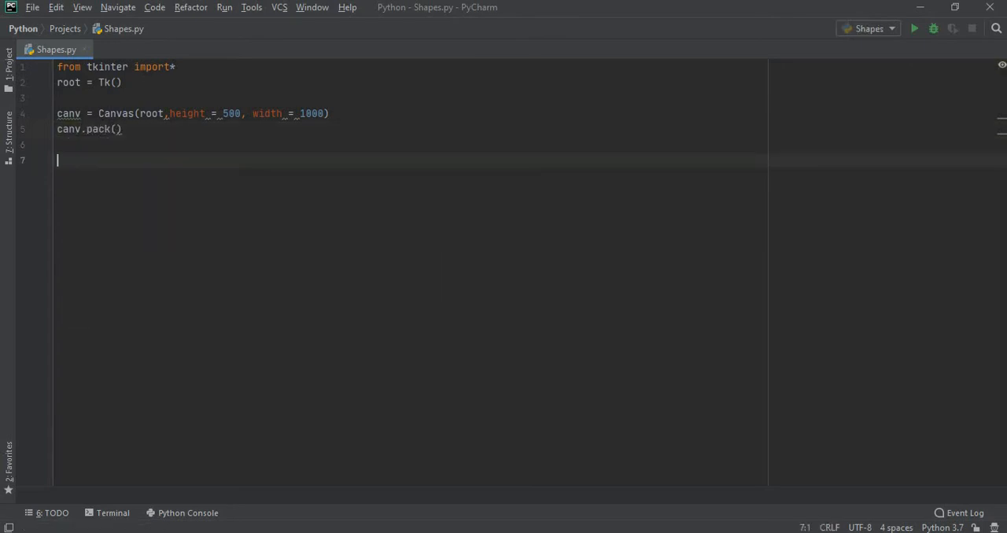
text(root)
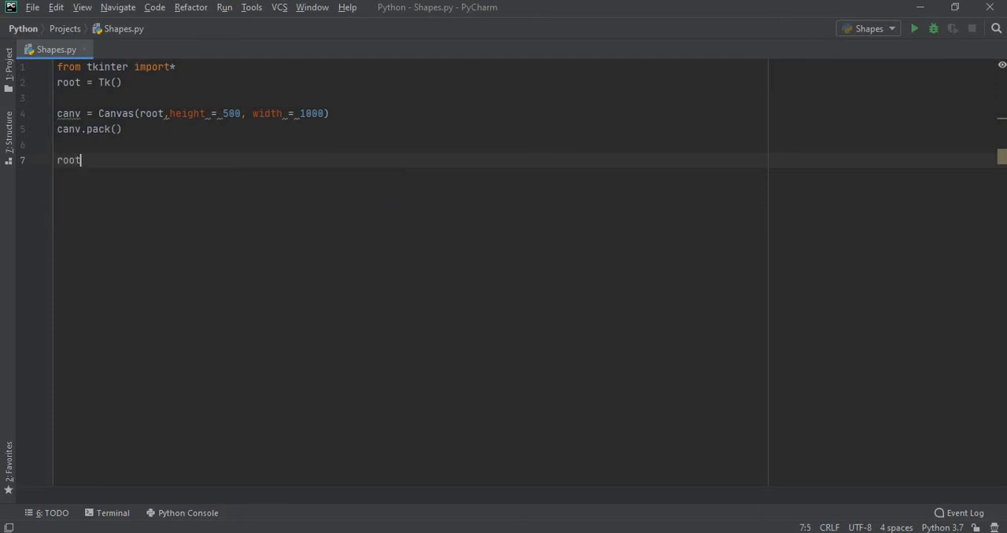
text(.main)
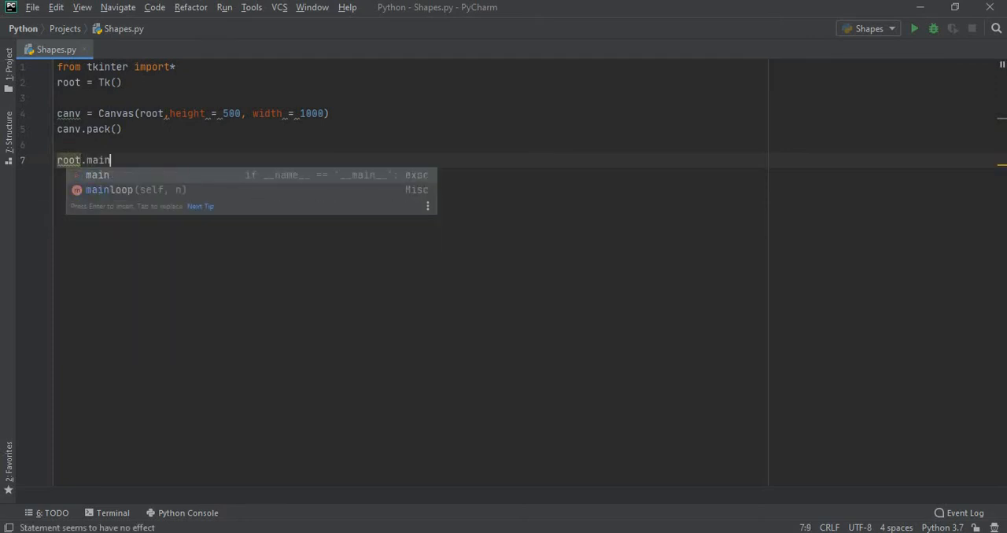
key(Tab)
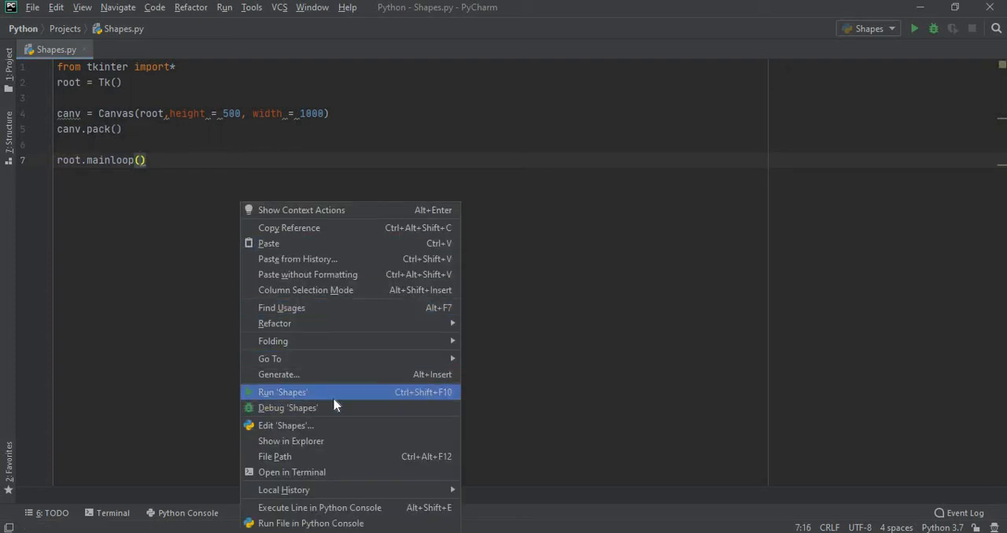
click(282, 392)
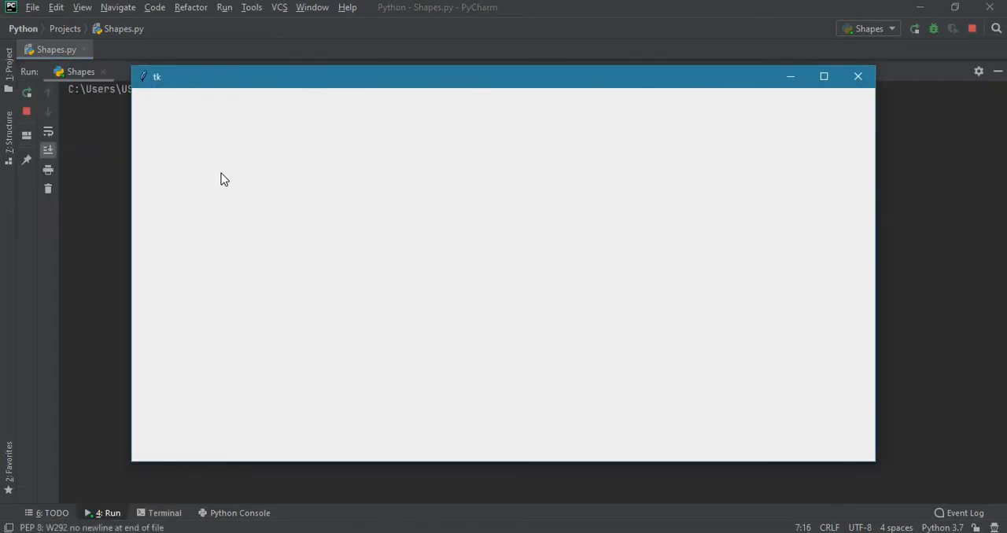
mouse_move(463, 161)
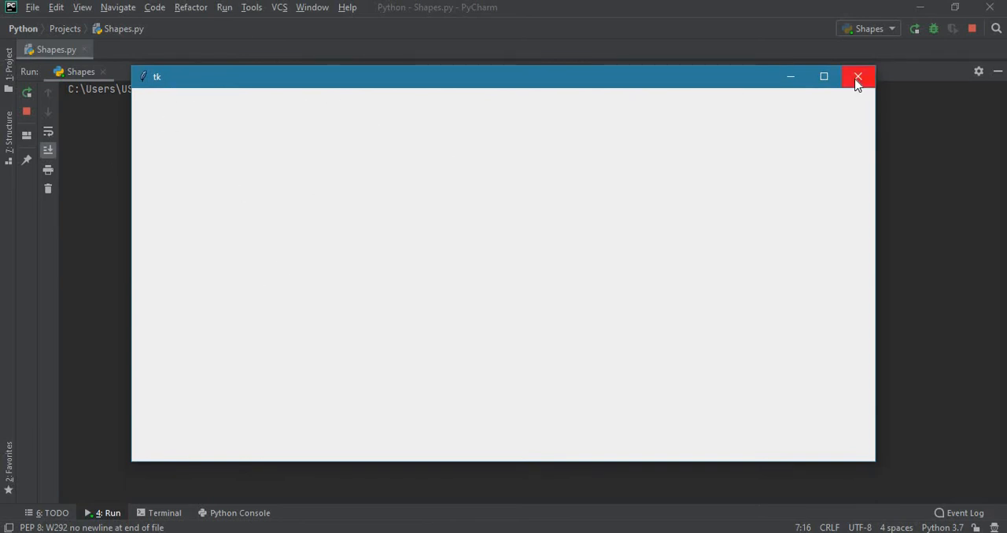
click(858, 75)
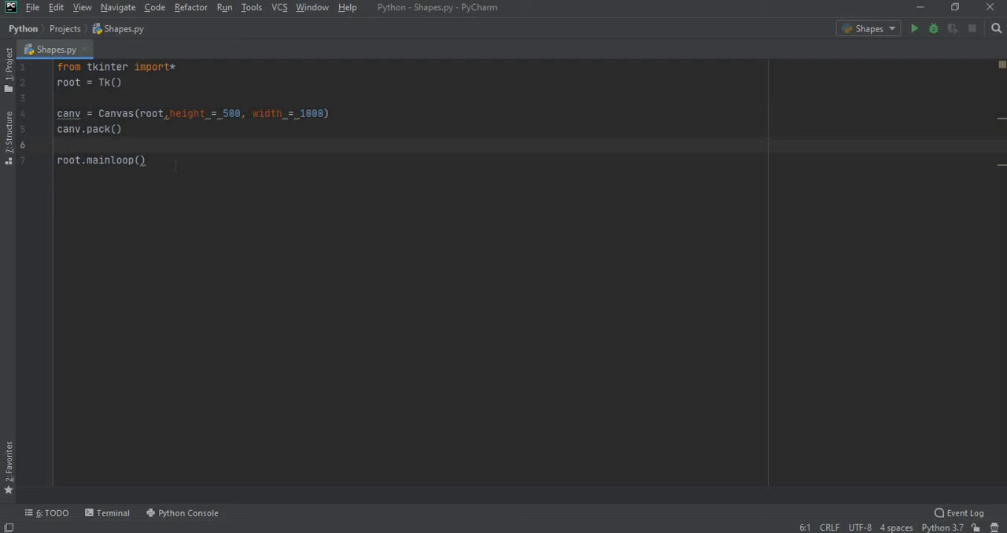
Start a create_oval call on a new line before root.mainloop()
key(Enter)
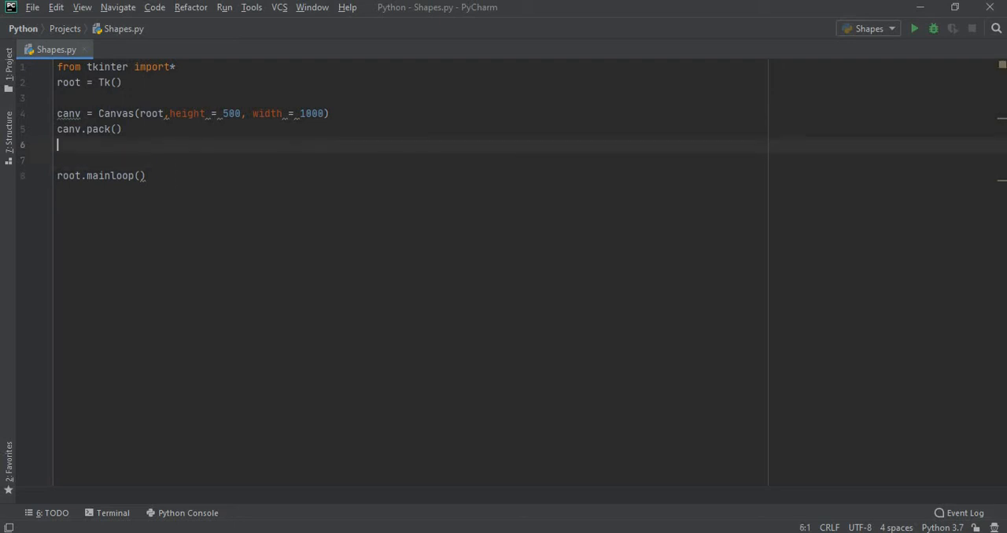
text(a.c)
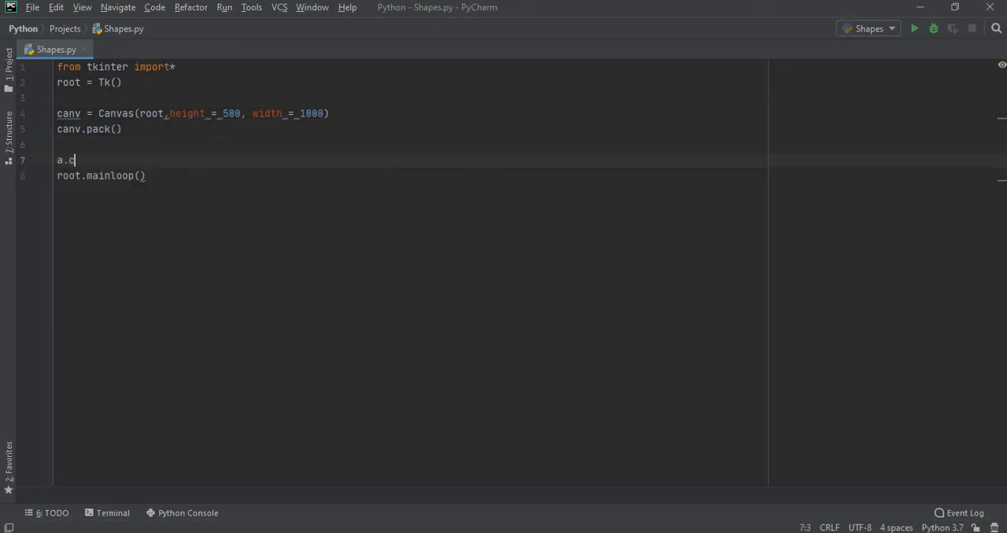
text(reate_)
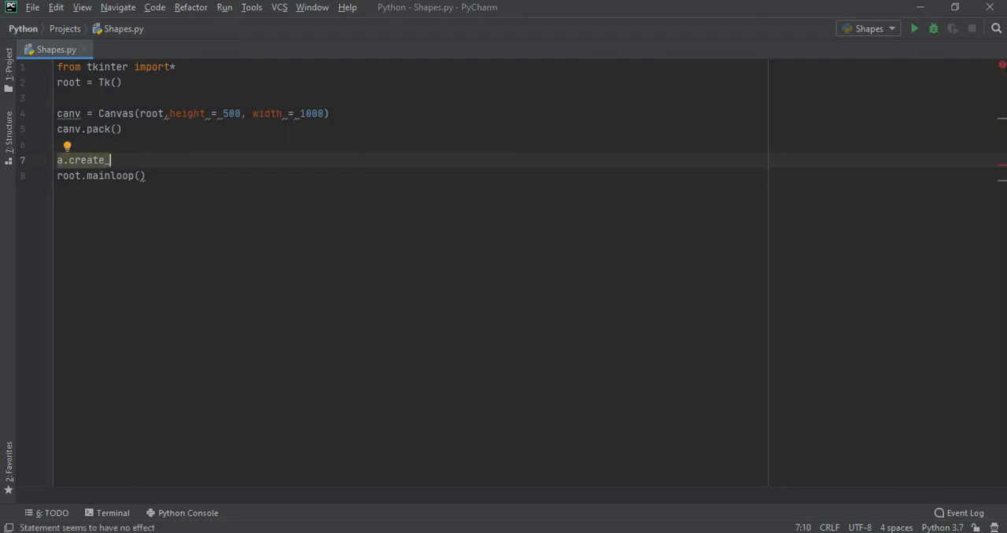
text(ov)
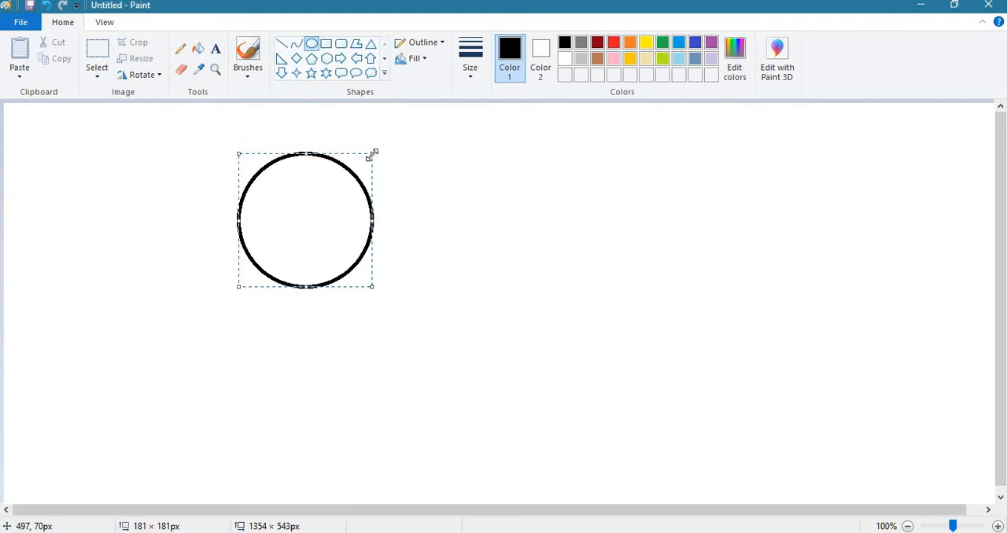
mouse_move(371, 154)
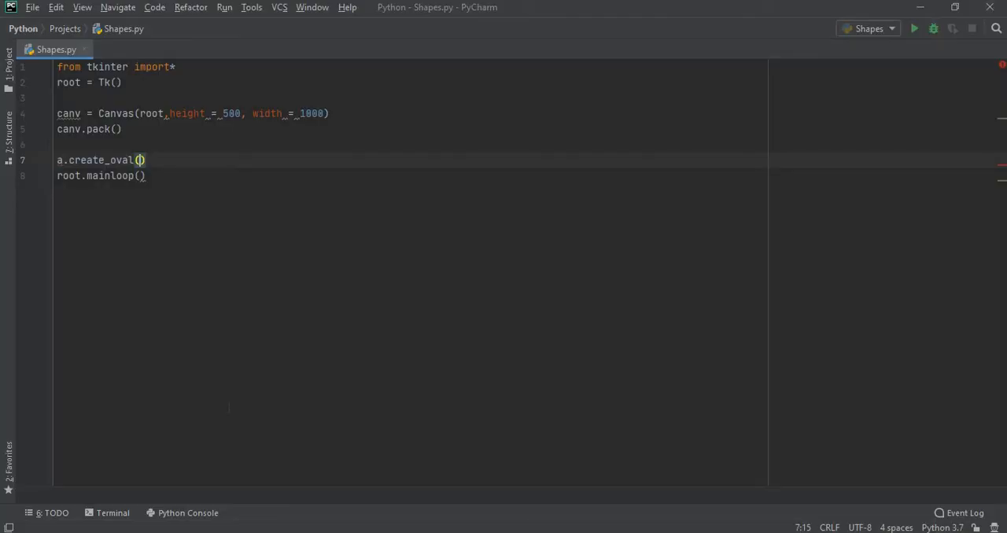
Complete canv.create_oval(397,427,498,316) and keep root.mainloop() after it
text(397)
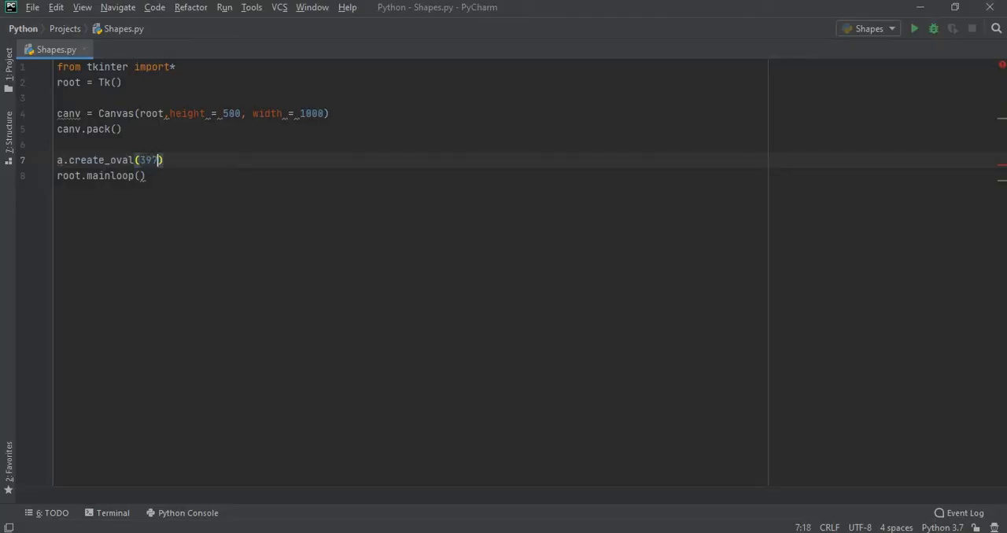
text(,43)
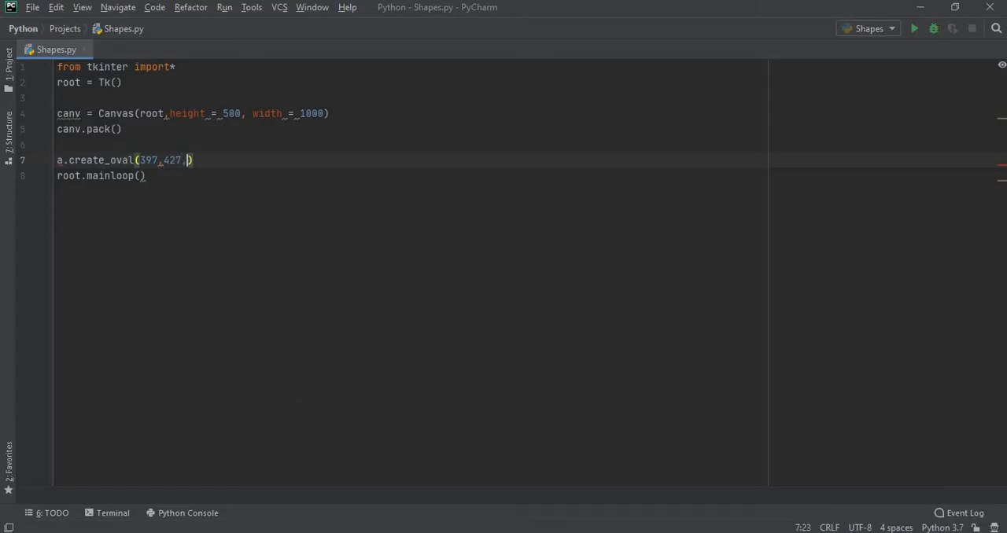
text(498)
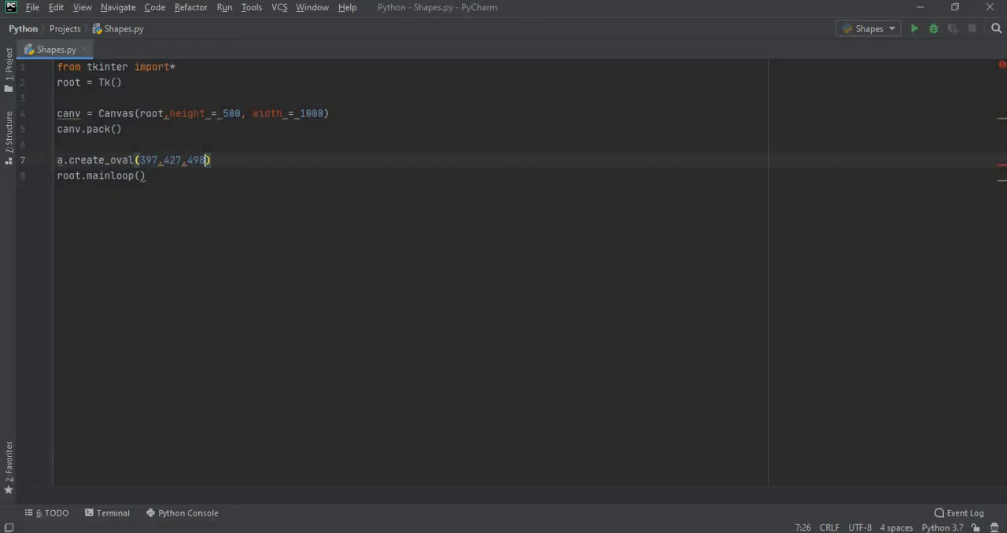
text(,316)
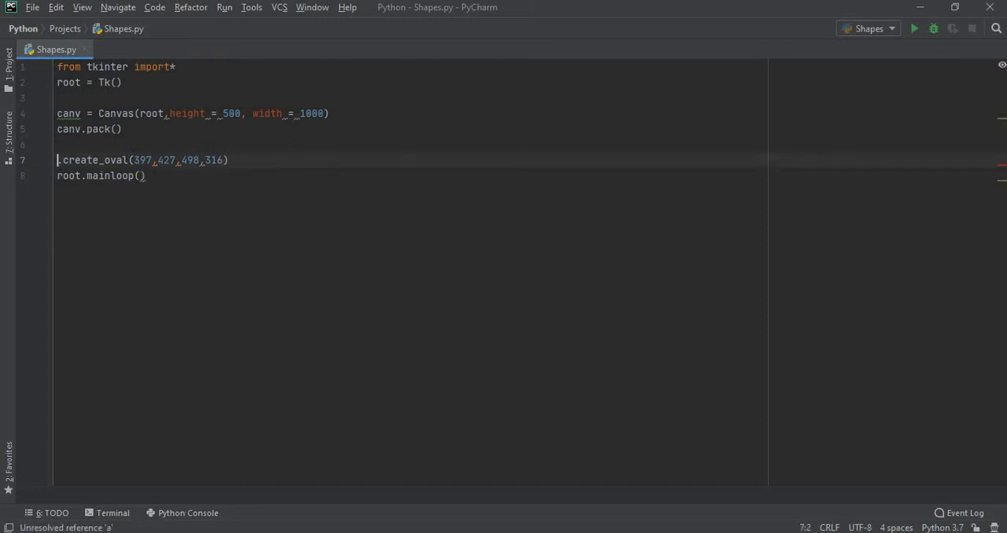
text(can)
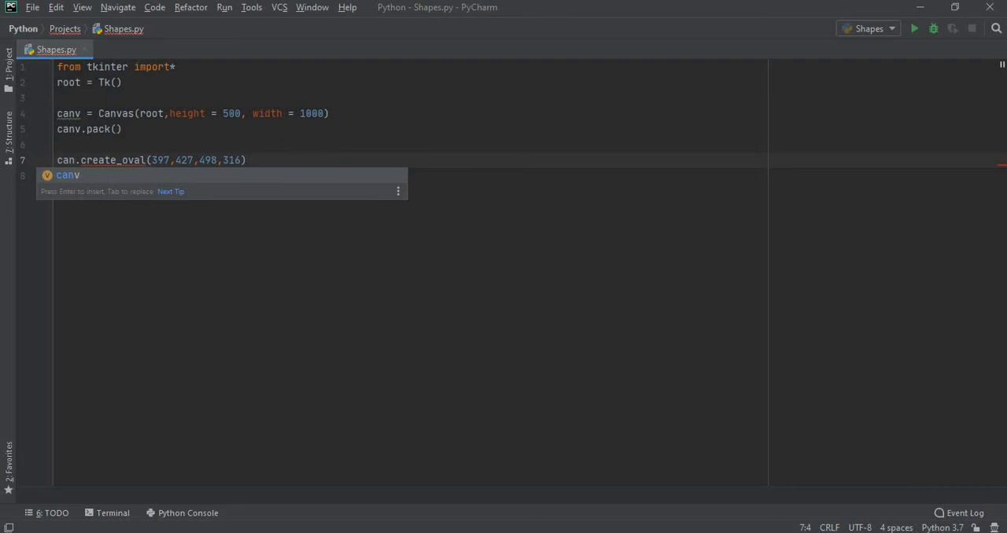
text(root.mainloop())
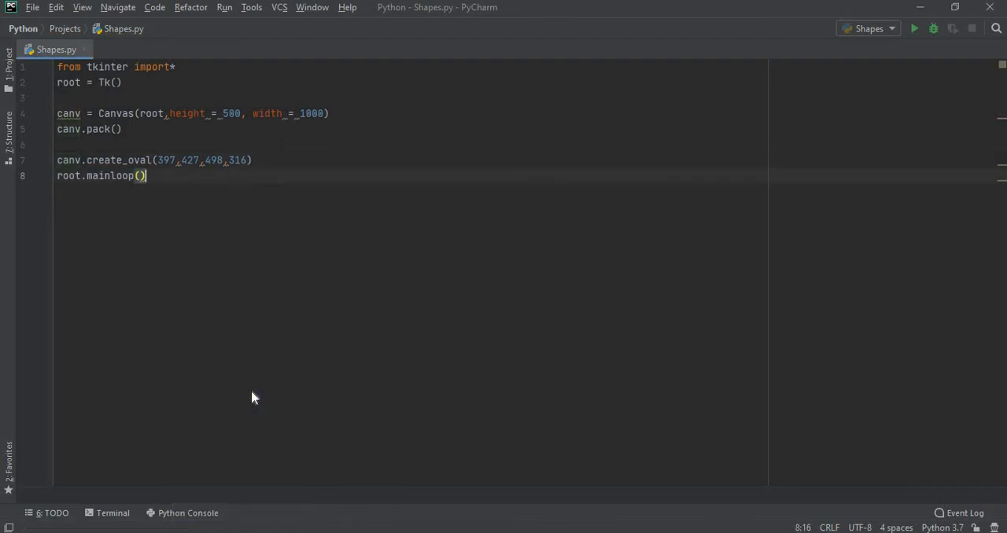
Run Shapes.py to preview the unfilled circle in a Tk window
click(914, 28)
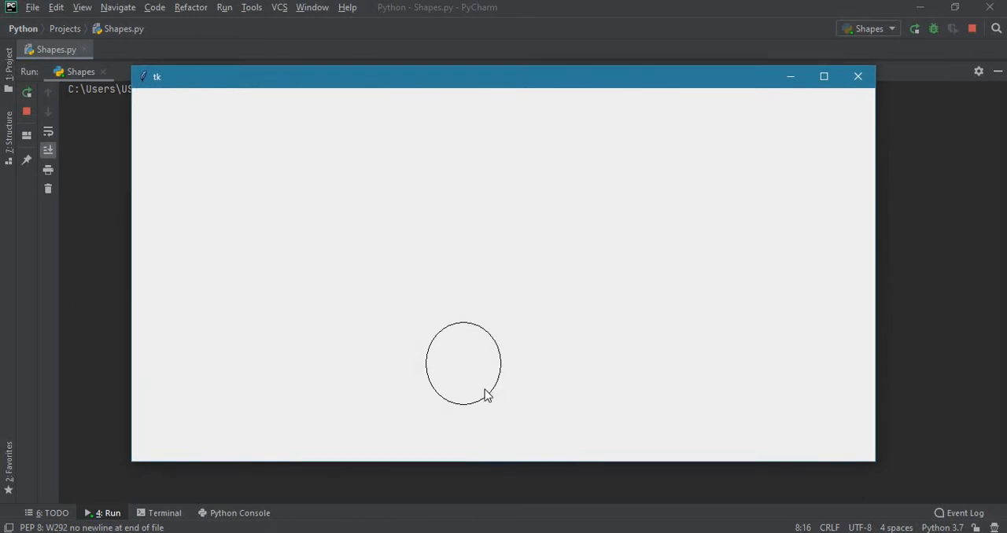
mouse_move(444, 354)
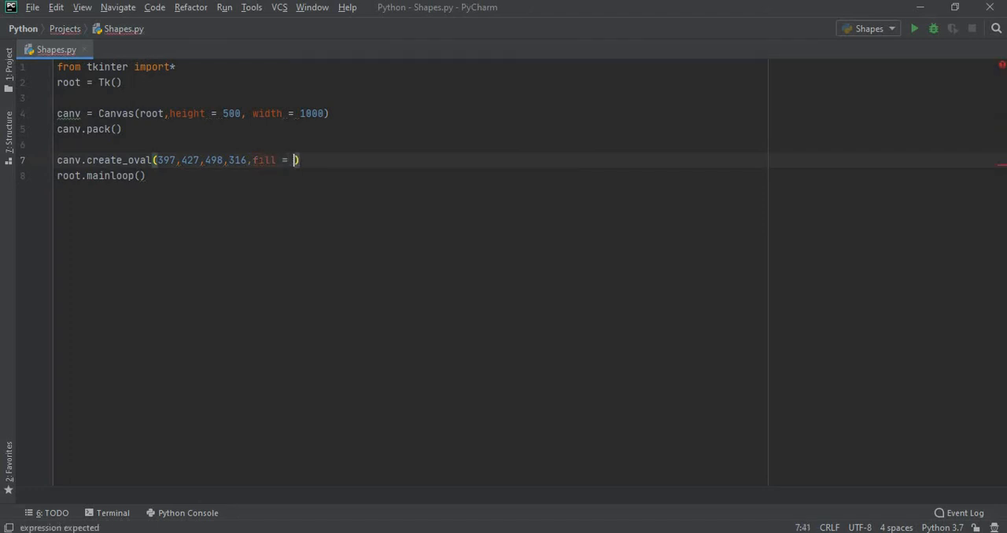
Add fill = "blue" to the oval and run 'Shapes' again from the editor
text("blue")
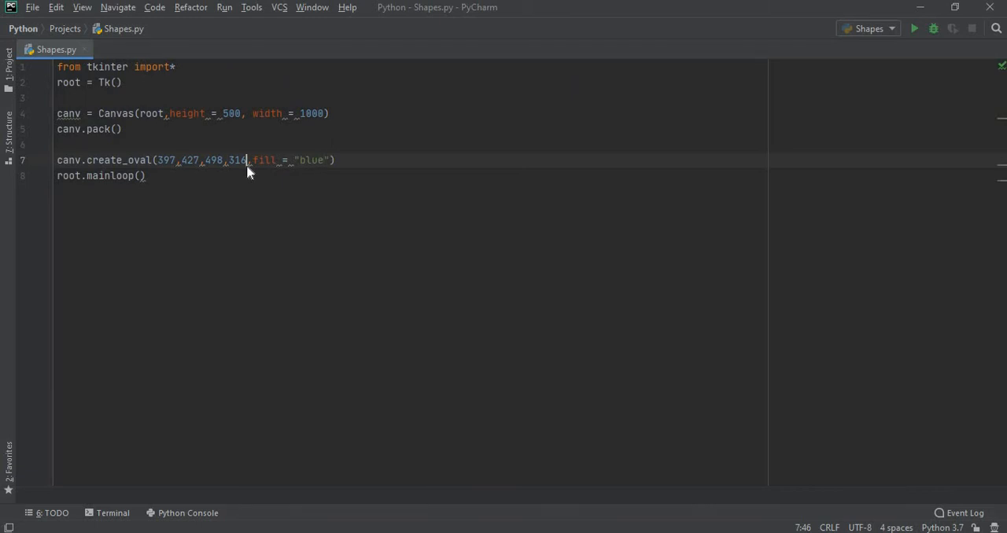
right_click(247, 172)
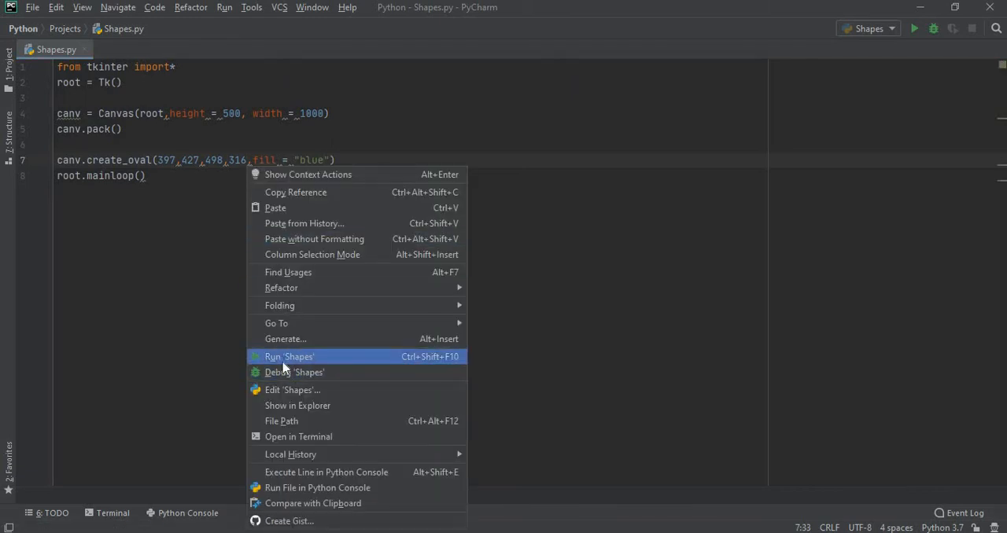
click(290, 355)
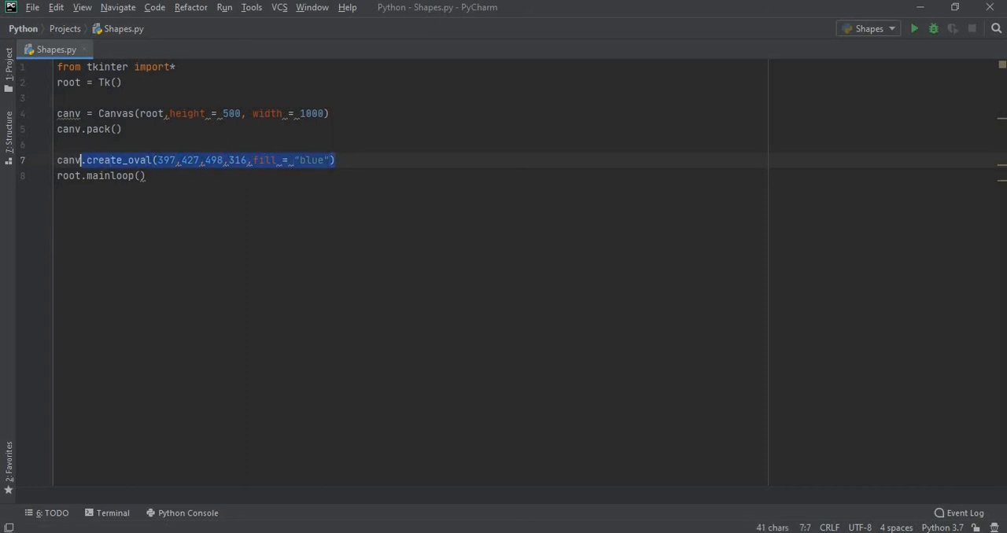
Remove the oval line, then drag out a square of about 188 pixels in Paint
key(Delete)
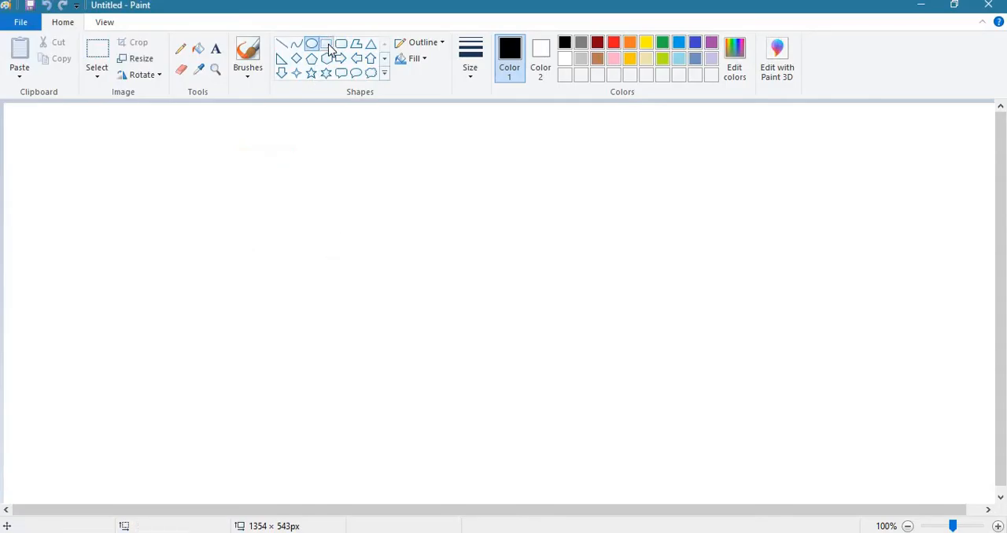
drag(229, 154, 365, 296)
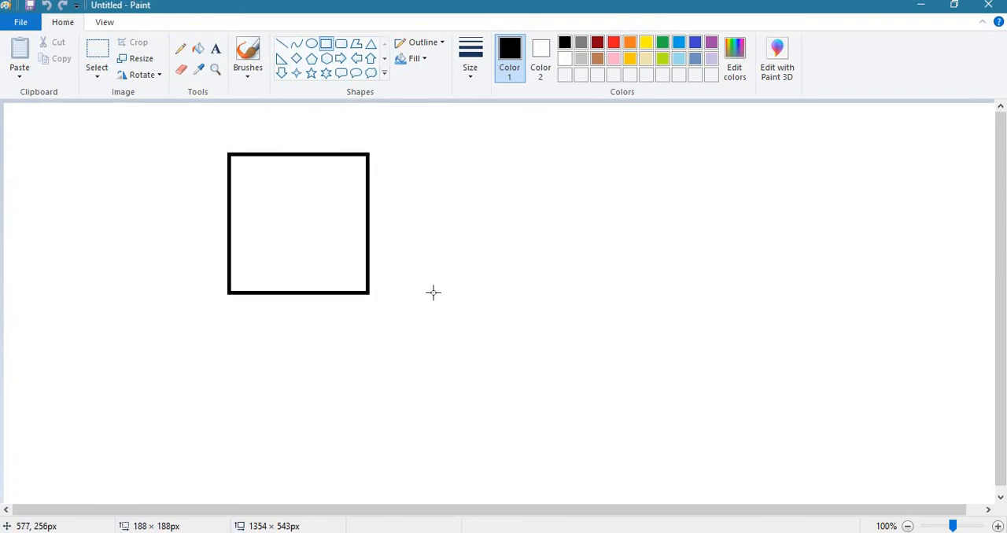
drag(368, 296, 487, 296)
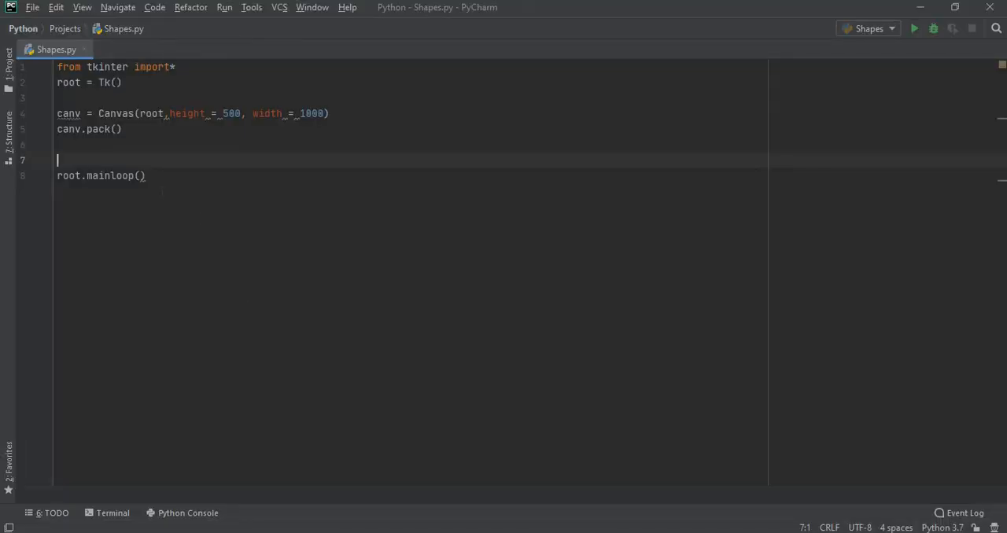
Insert canv.create_rectangle from the autocomplete suggestions on line 7
text(canv)
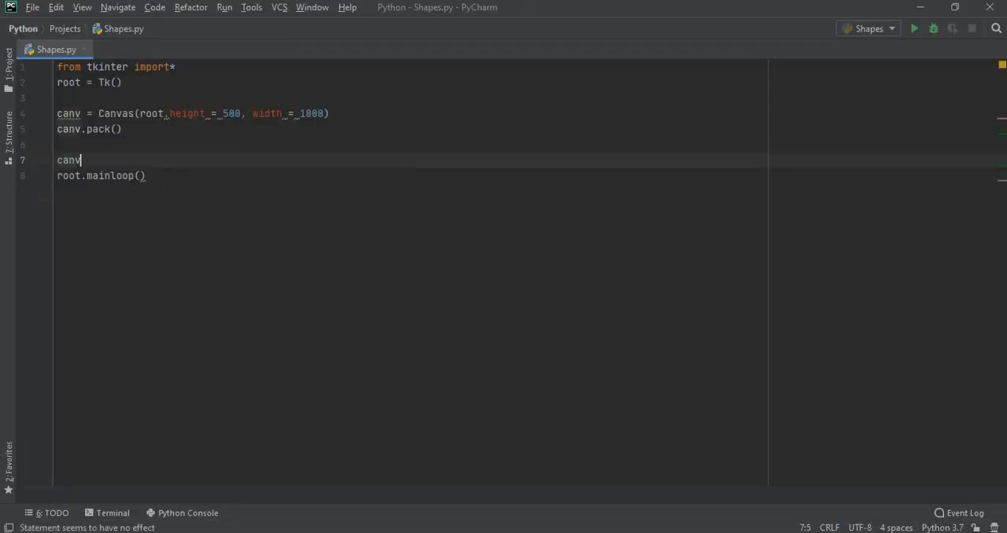
text(.creat)
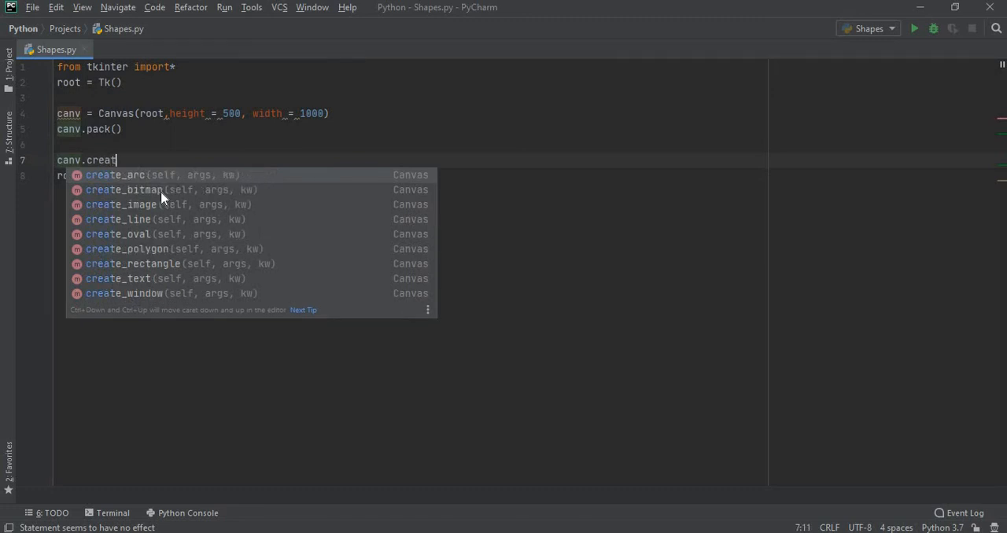
key(Down)
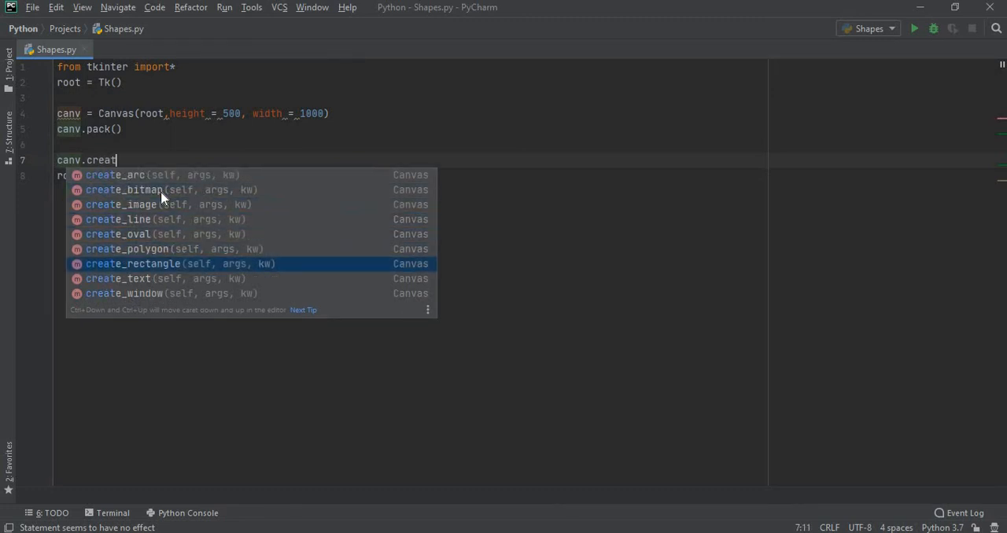
double_click(133, 265)
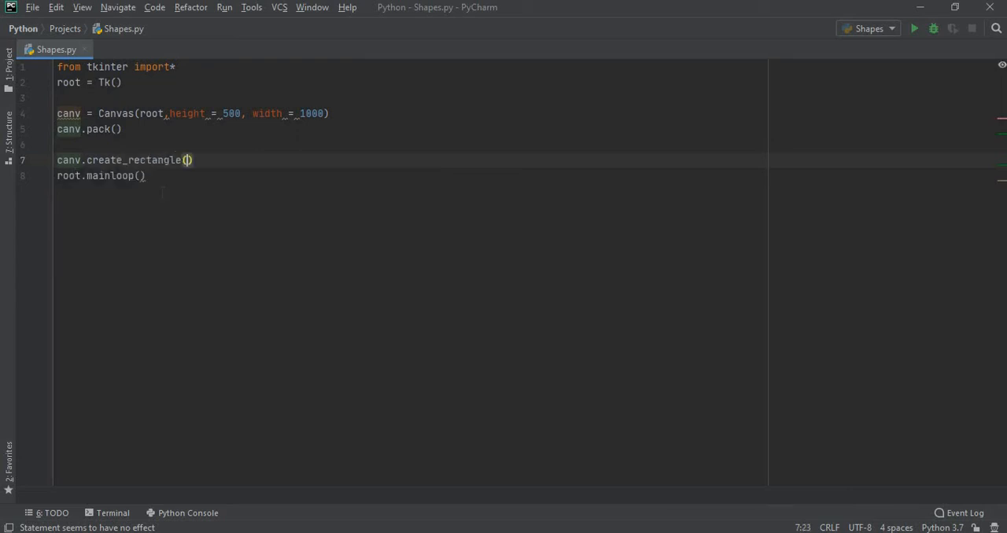
click(188, 161)
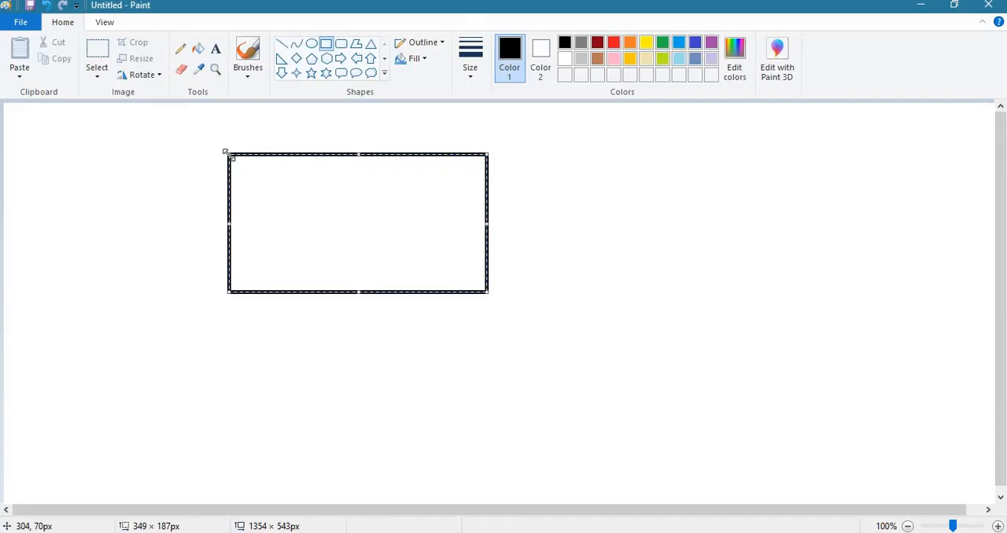
mouse_move(480, 154)
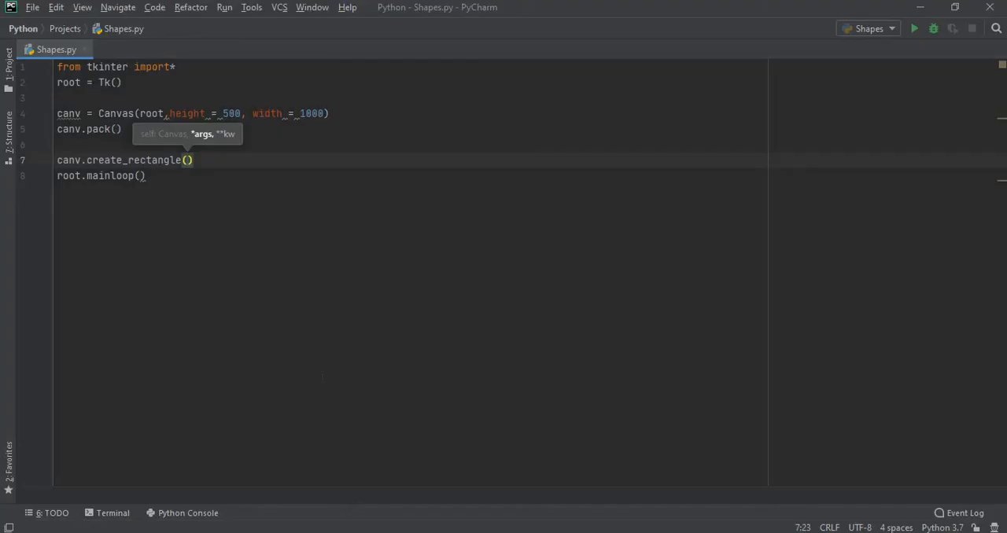
Give the rectangle the coordinates 304, 652, 649, 303
text(304,6)
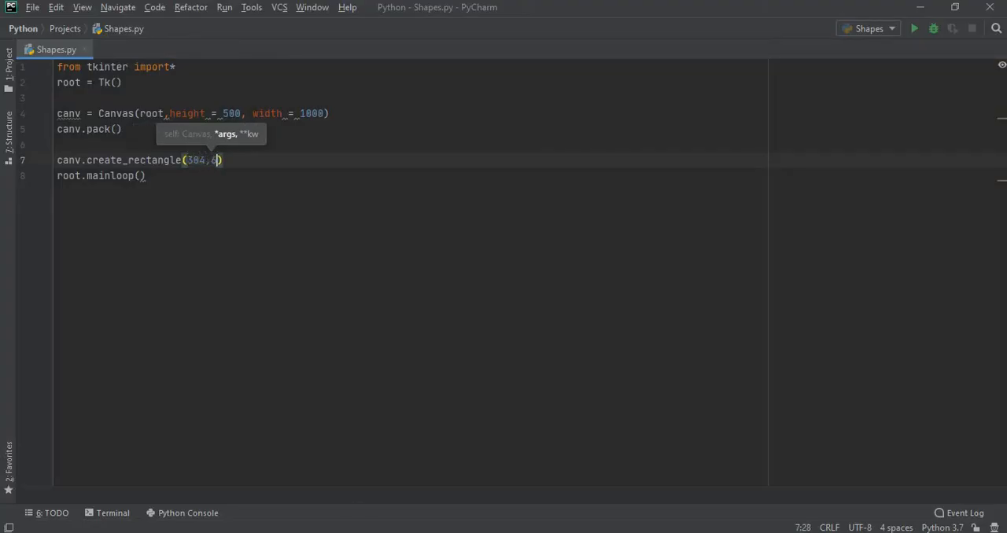
text(52)
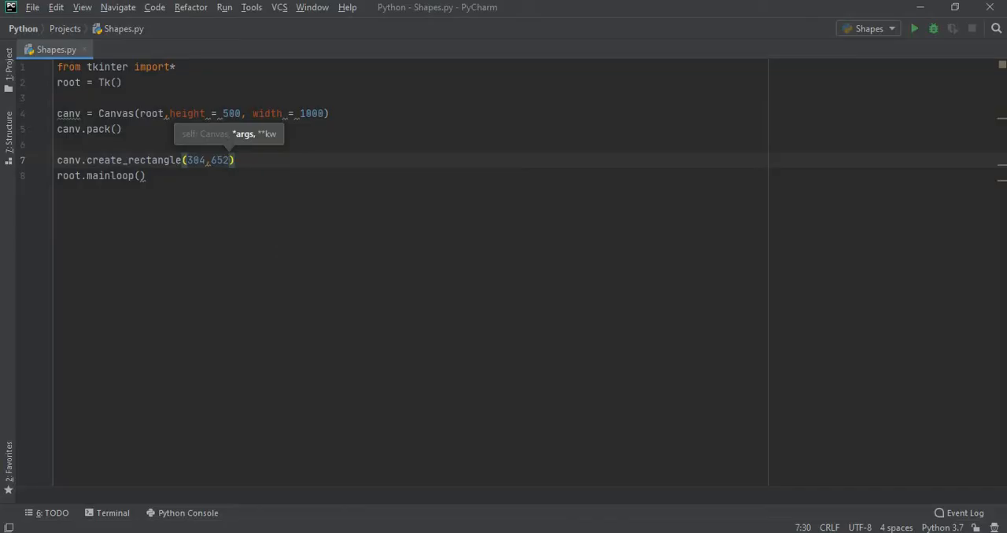
text(,649,)
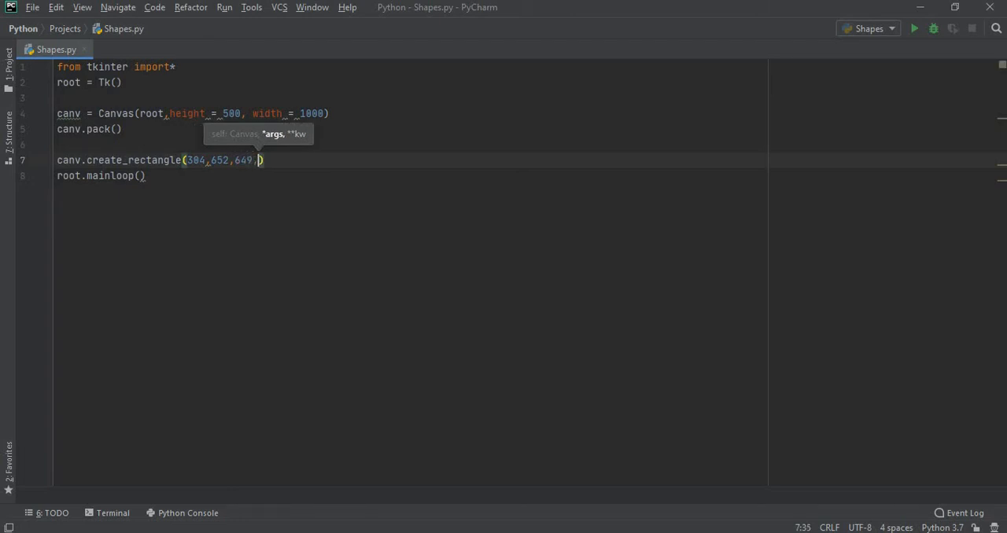
text(303)
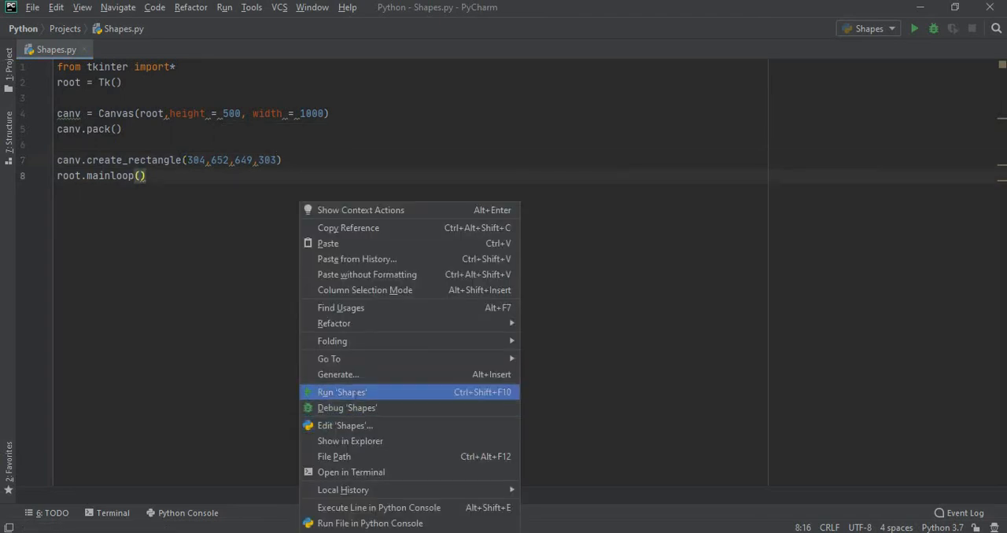
click(342, 392)
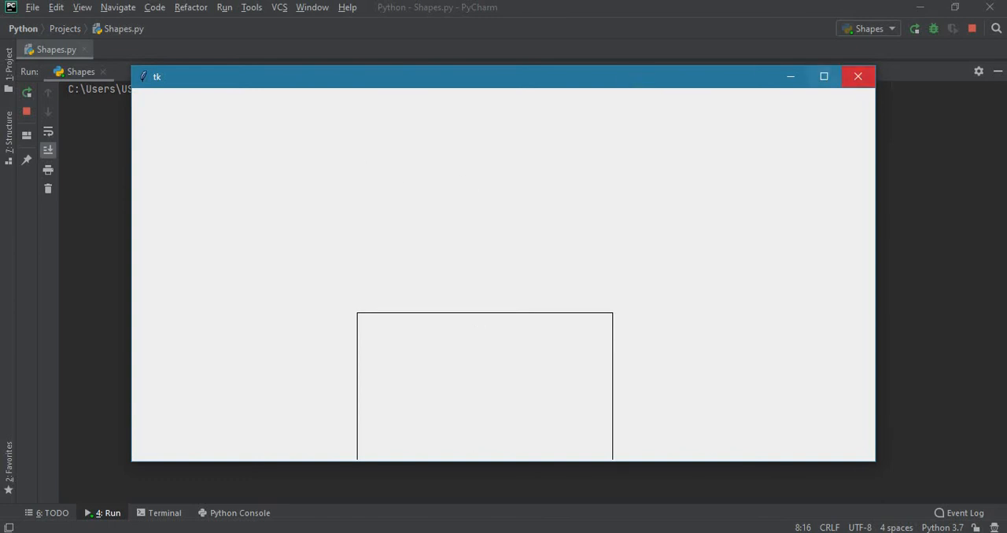
click(857, 76)
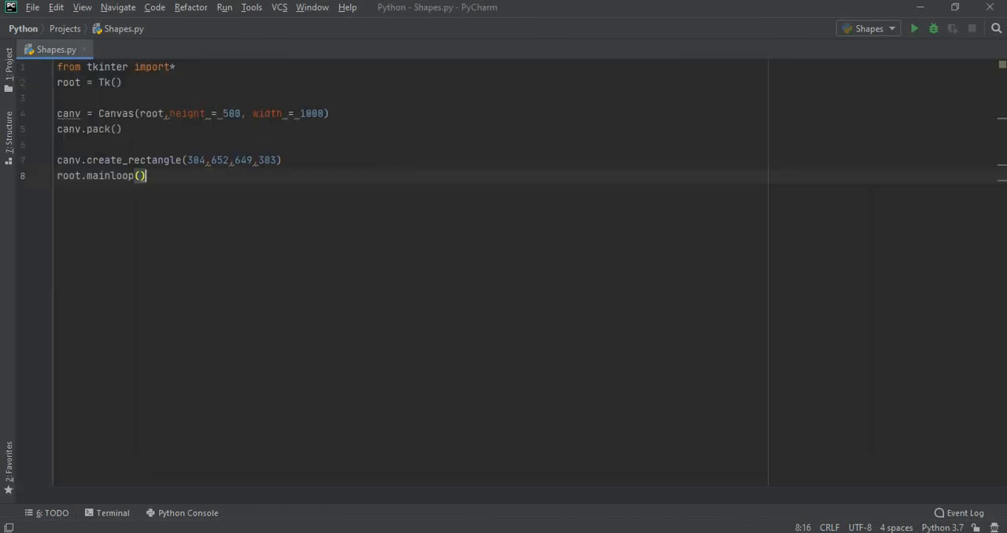
Set the canvas to 1000, add fill = "yellow" to the rectangle, and run Shapes.py
text(1000)
click(411, 160)
text(,)
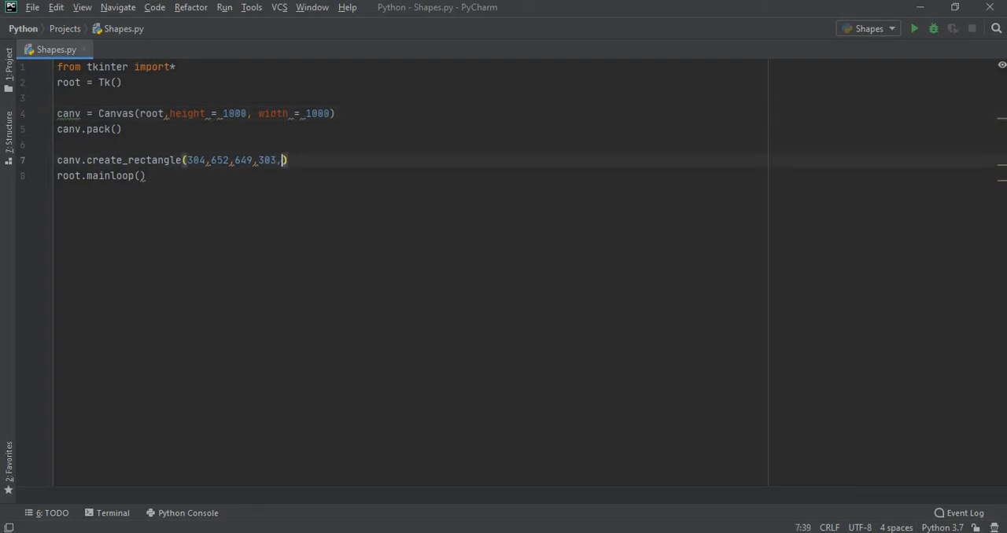
text(fill)
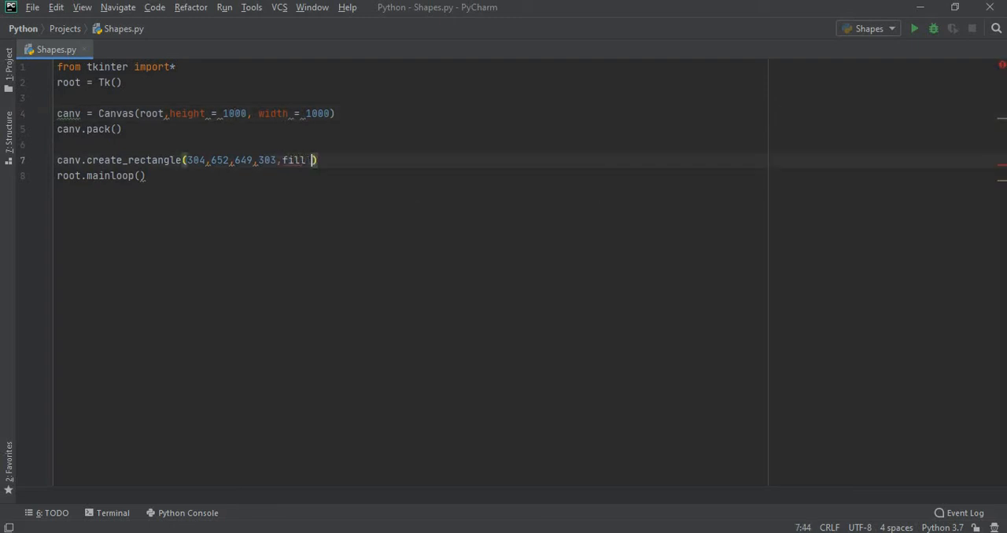
text(= "yellow)
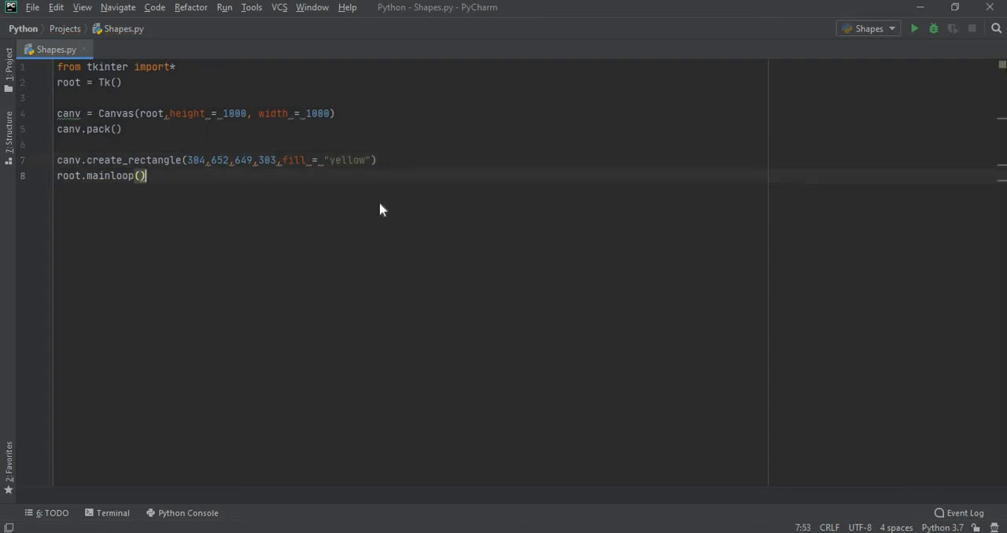
click(914, 29)
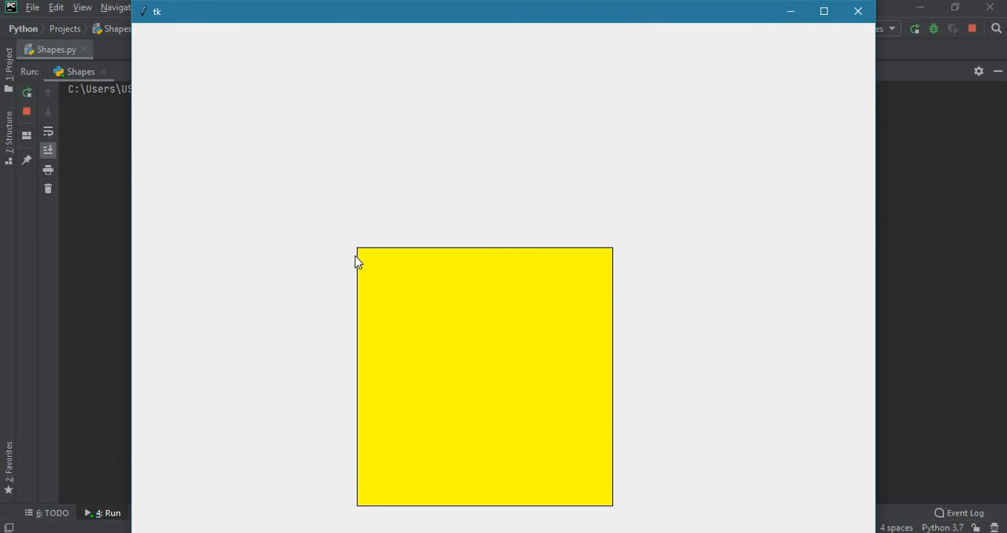
mouse_move(510, 356)
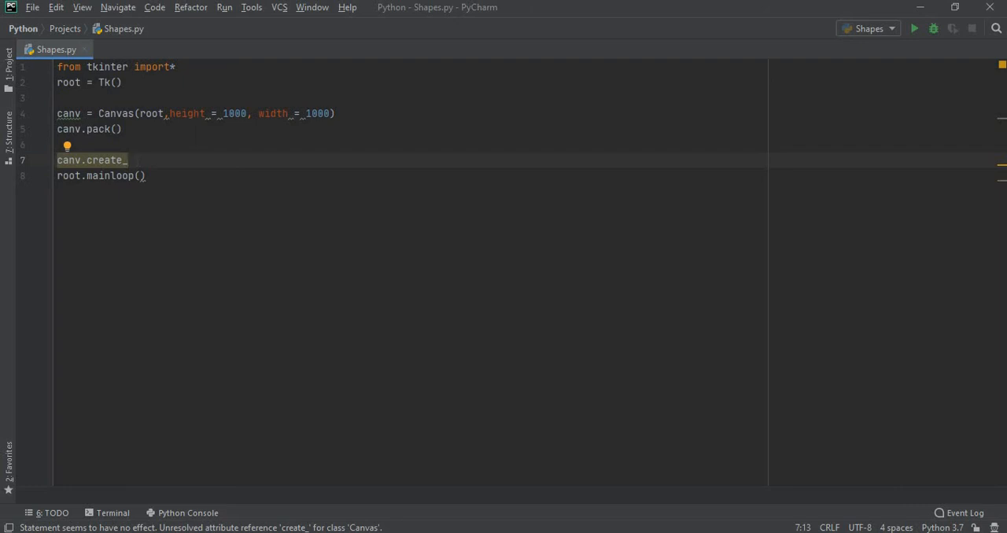
Start a create_line call, then drag out a right triangle in Paint for reference
text(line)
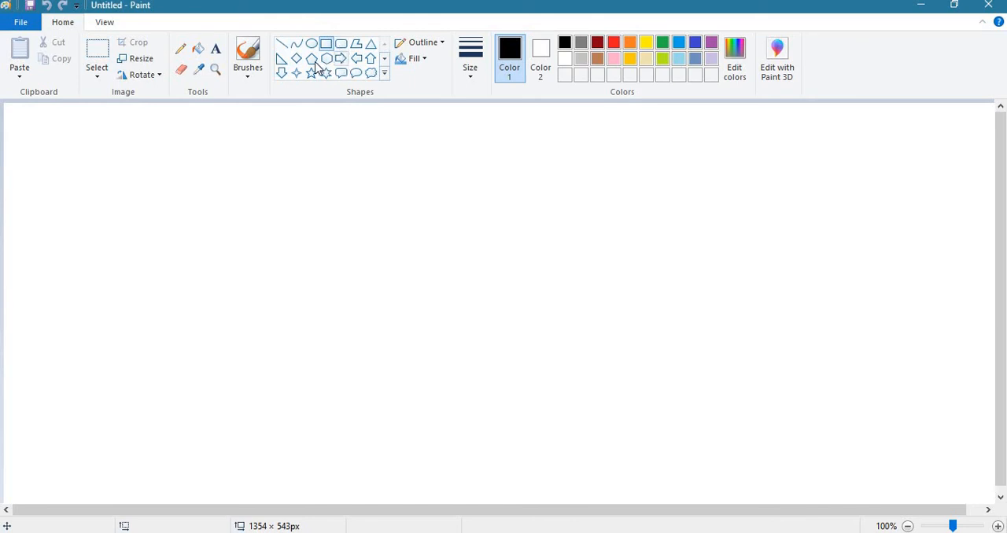
drag(369, 239, 556, 480)
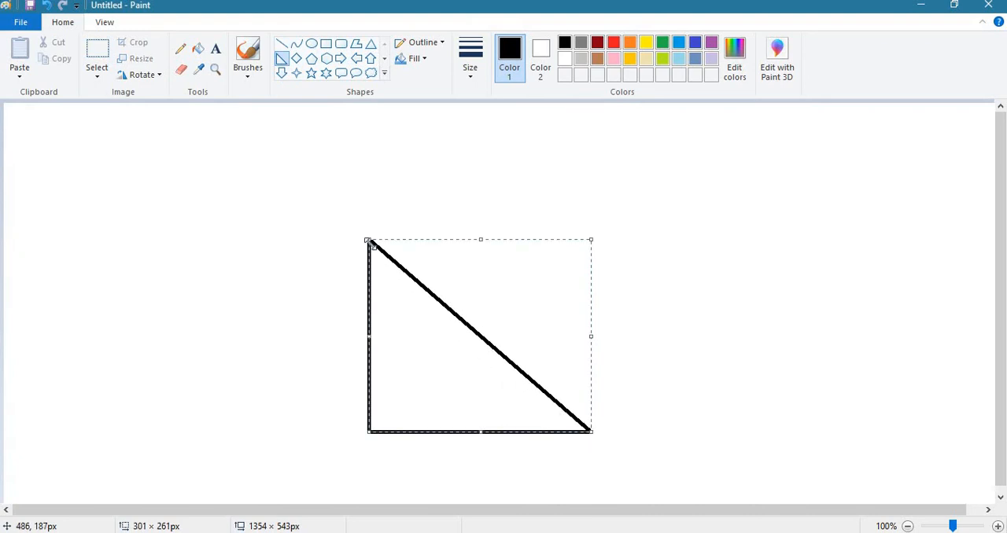
mouse_move(371, 243)
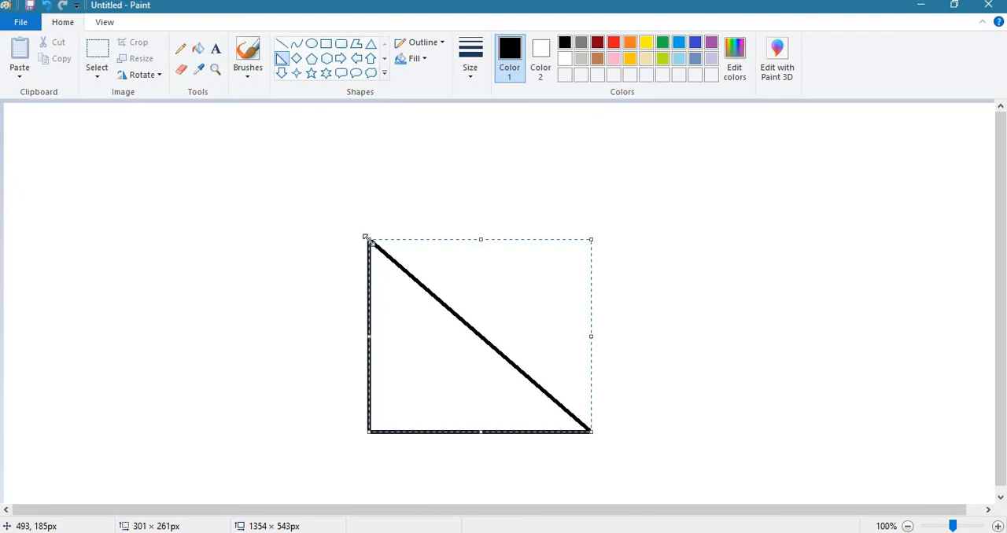
mouse_move(318, 496)
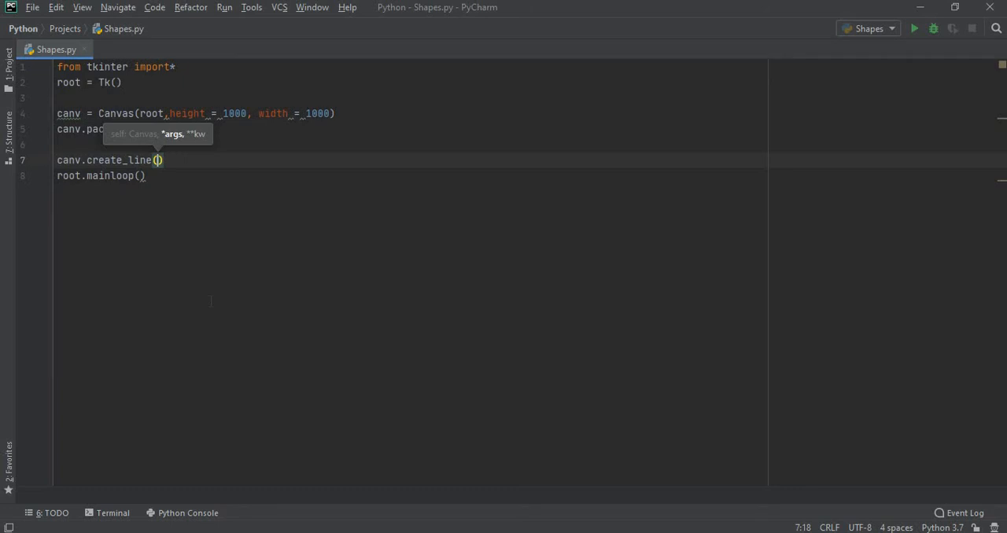
Complete line 7 as canv.create_line(493,185,793,443) and start a new line below it
text(493)
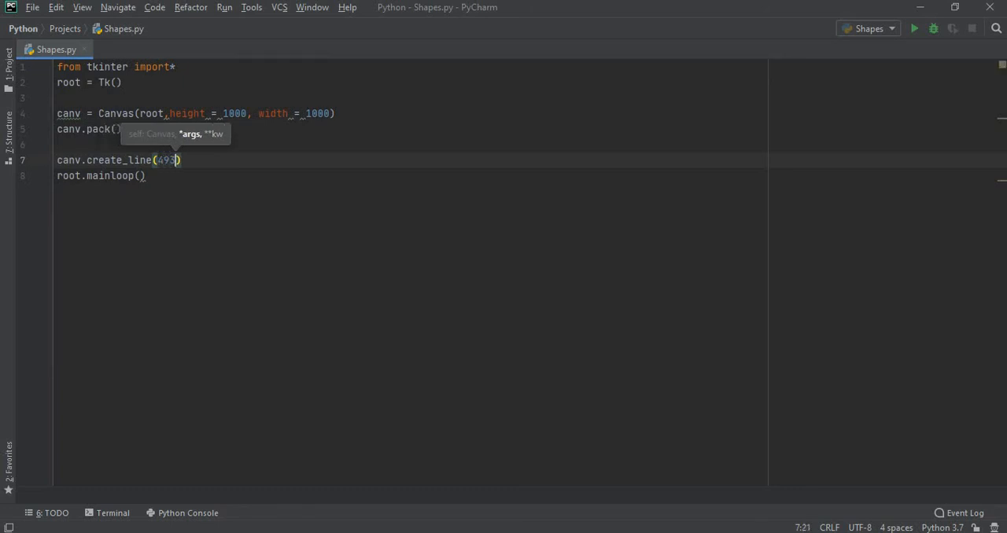
text(,185,)
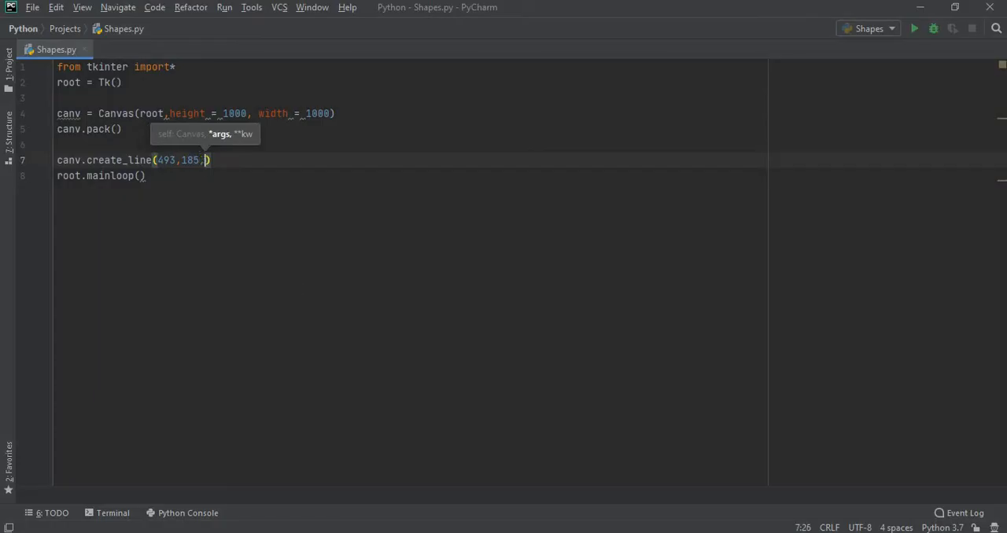
text(79)
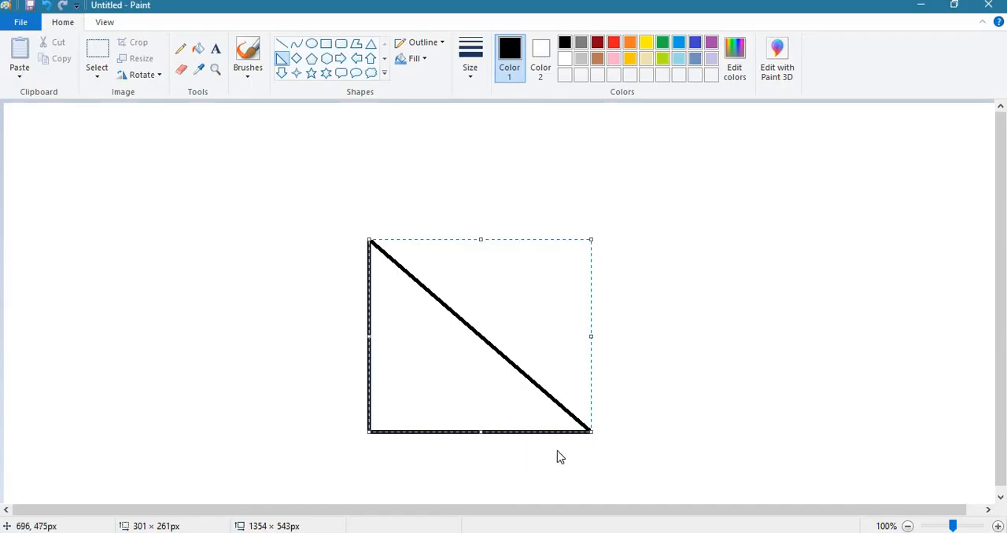
mouse_move(307, 436)
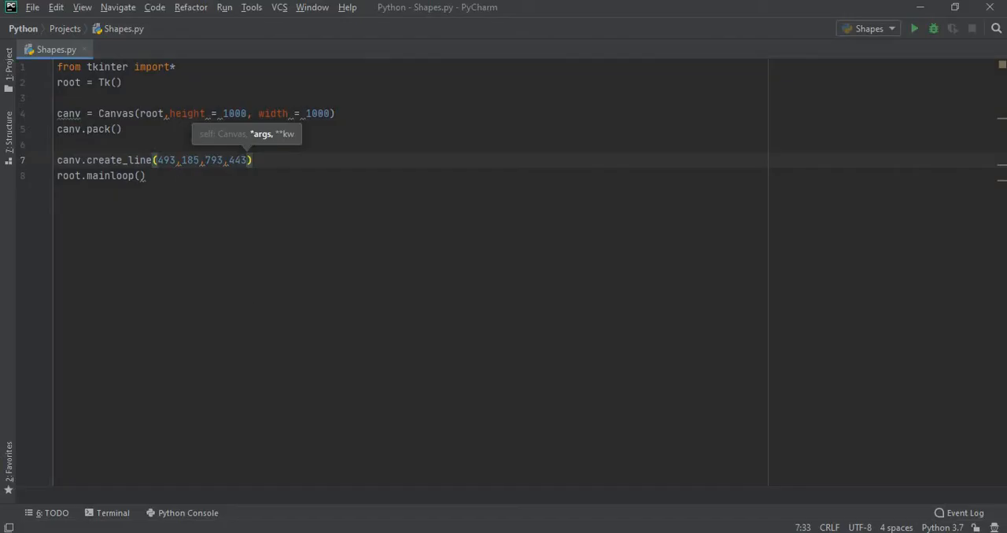
key(Enter)
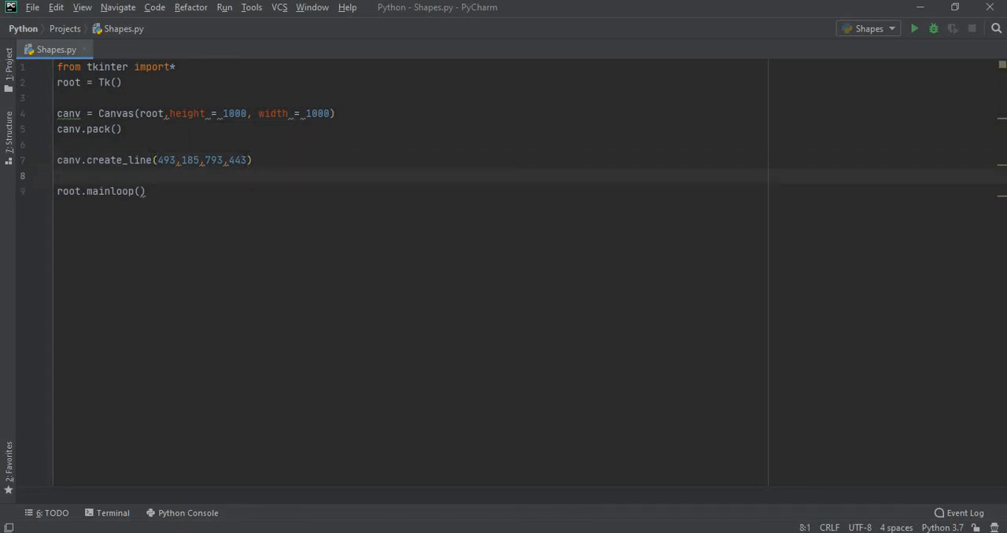
Write canv.create_line(793,443,493,443) on line 8 as the triangle's base
text(canv.c)
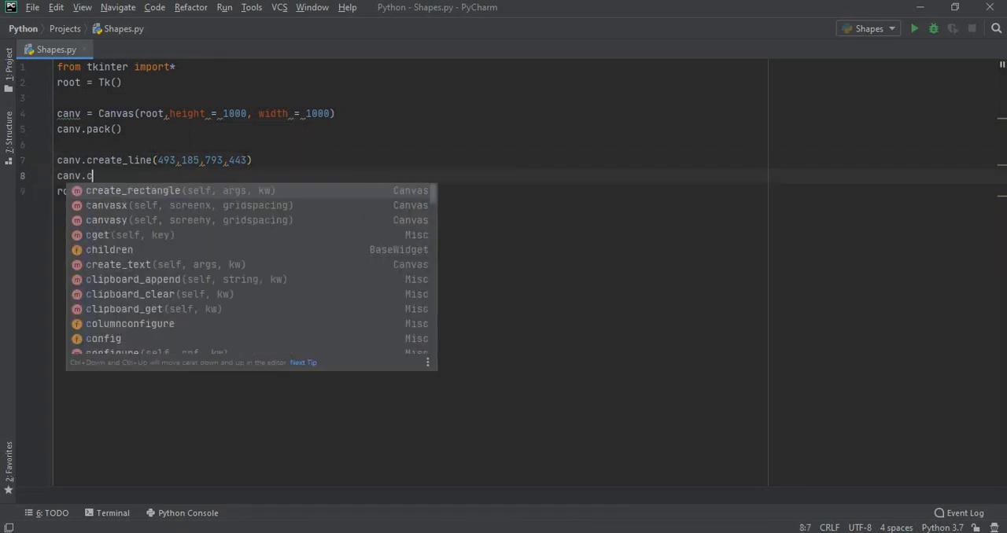
text(reate_line()
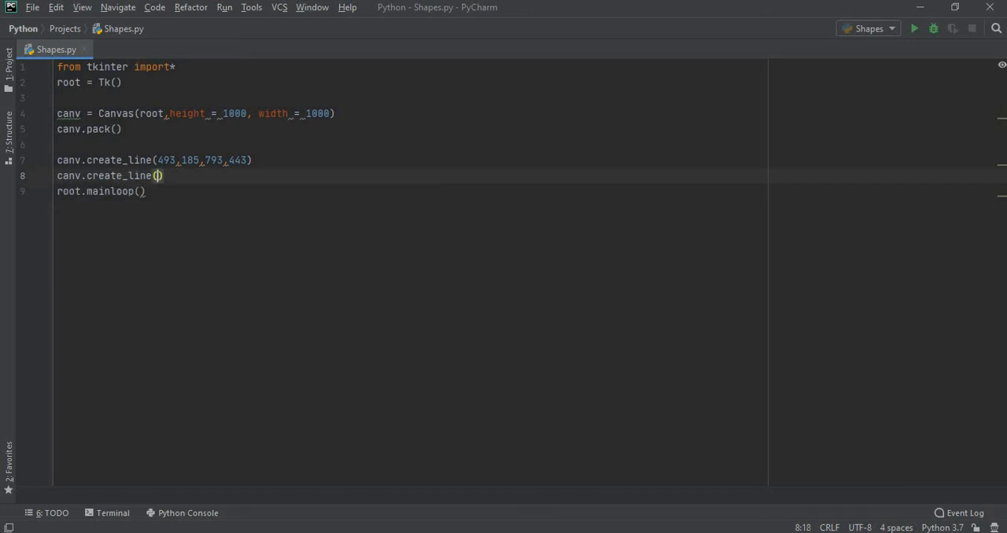
text(79)
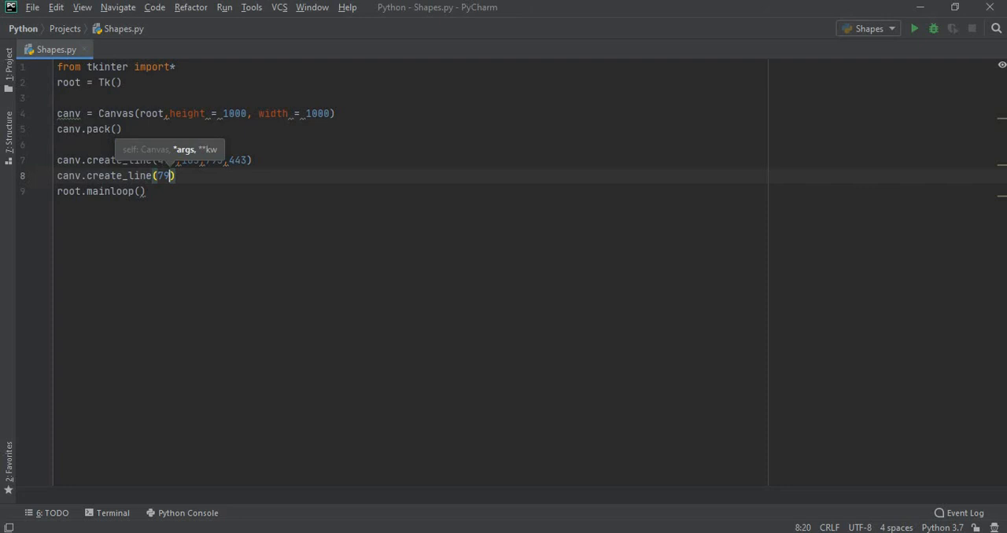
text(93,443)
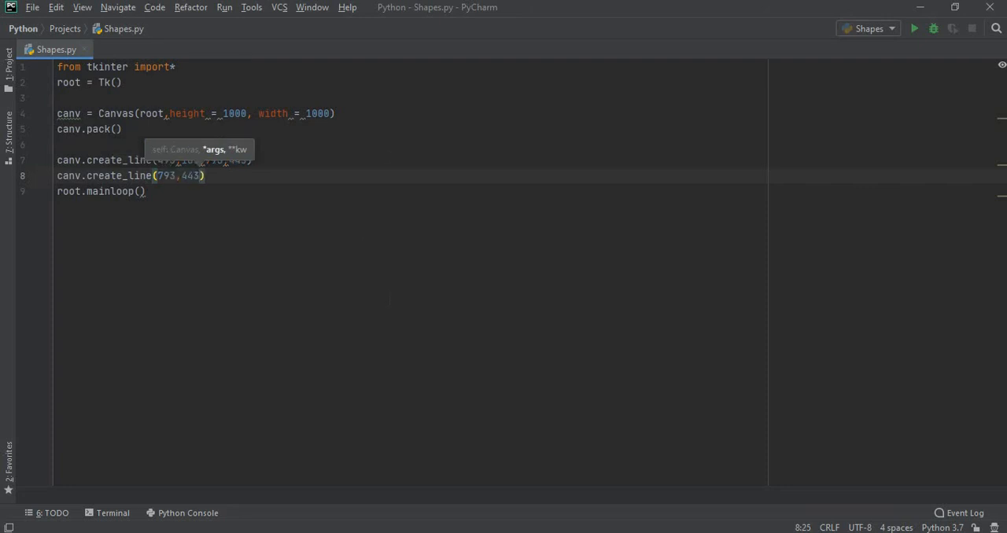
text(,)
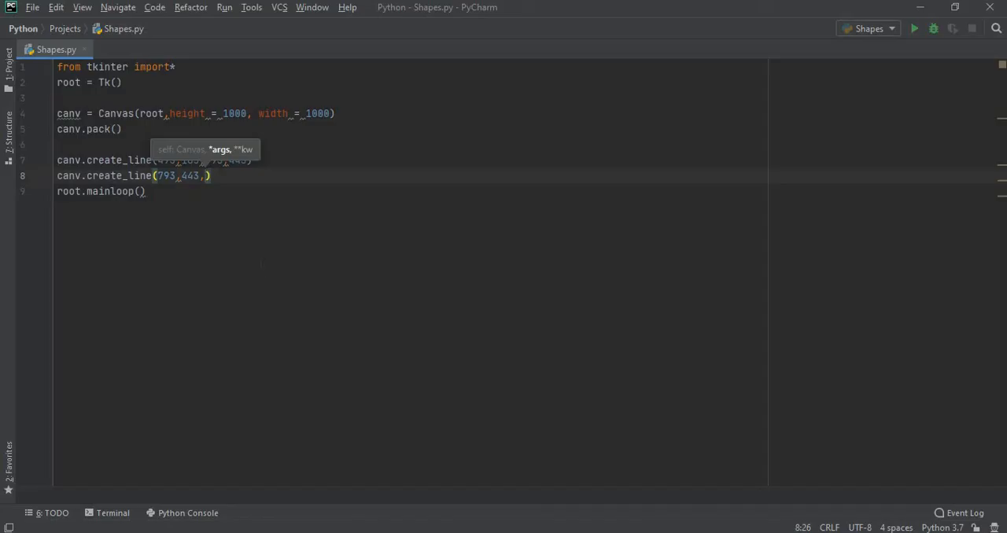
text(493,)
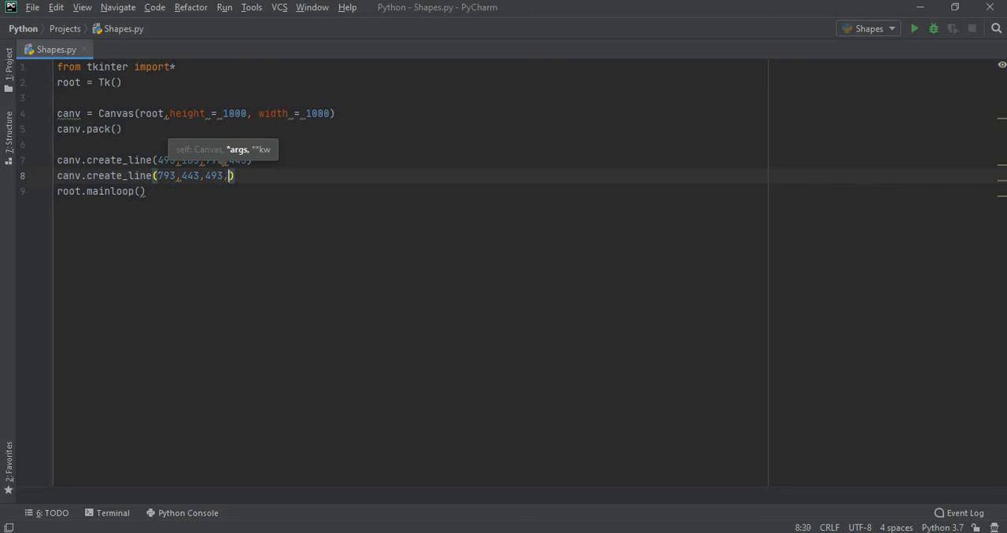
text(4)
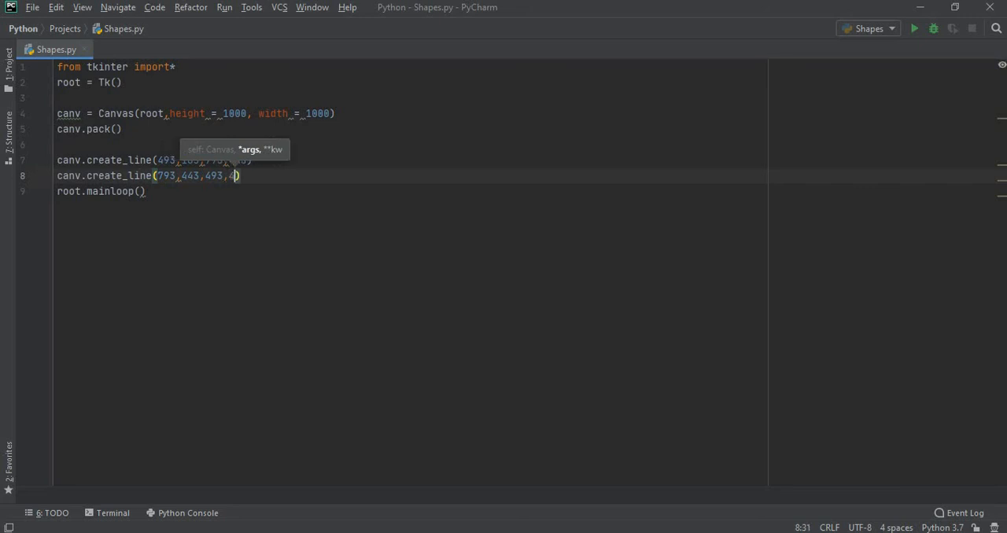
text(43)
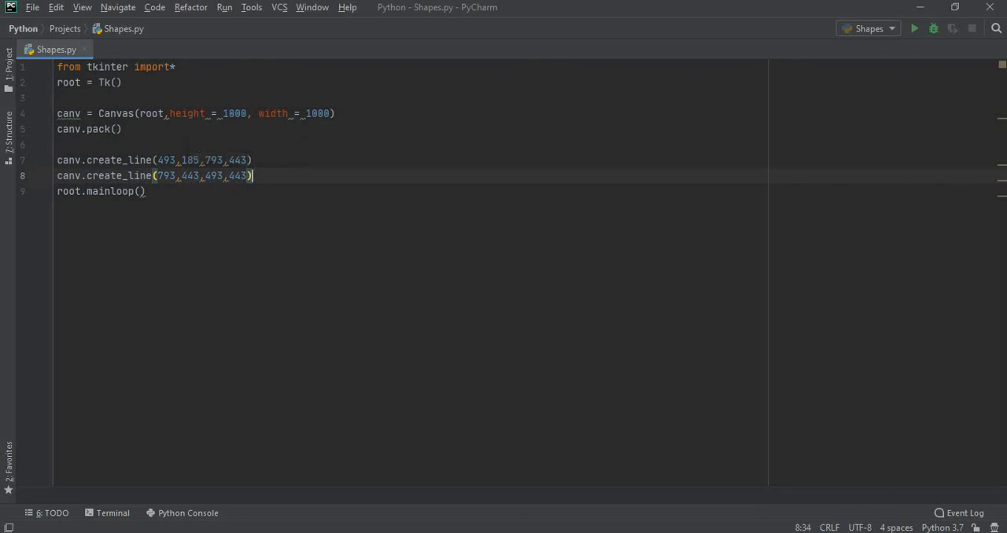
Write canv.create_line(493,443,493,185) on line 9 to close the triangle
key(Enter)
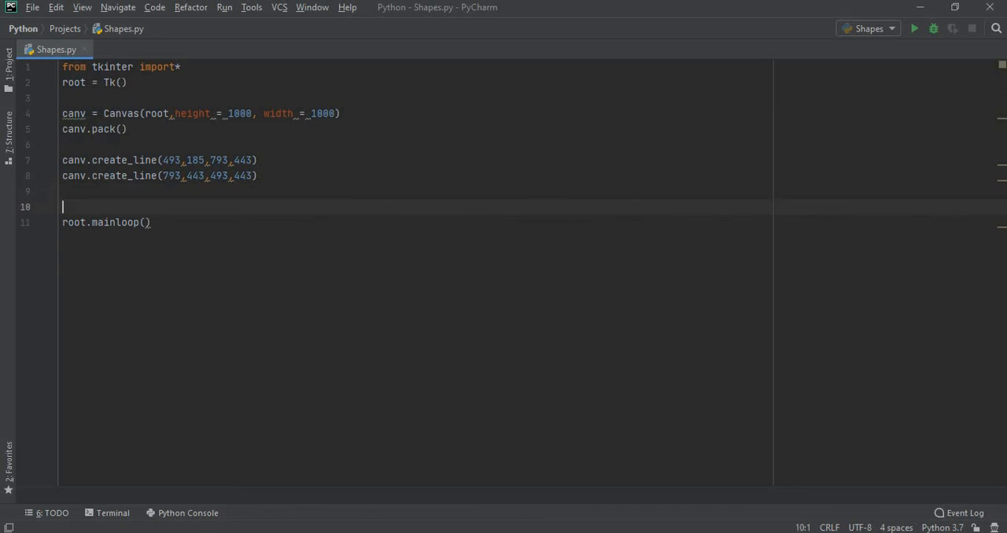
text(canv.)
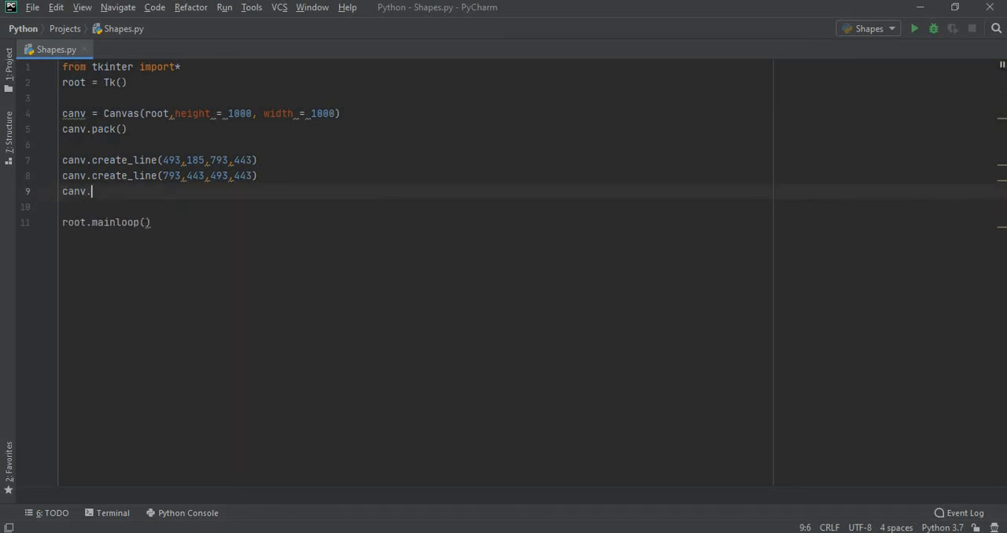
text(create_line()
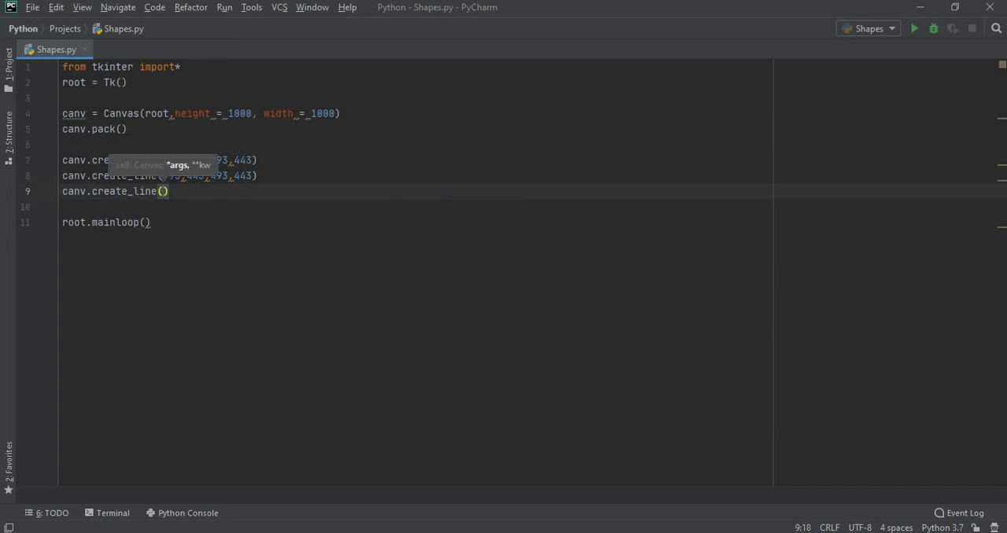
text(493)
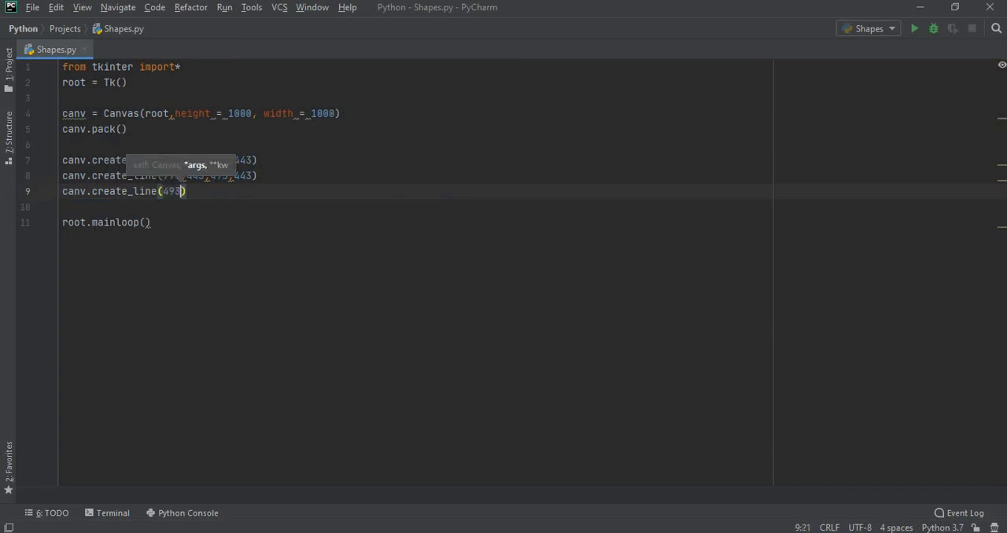
text(,443.)
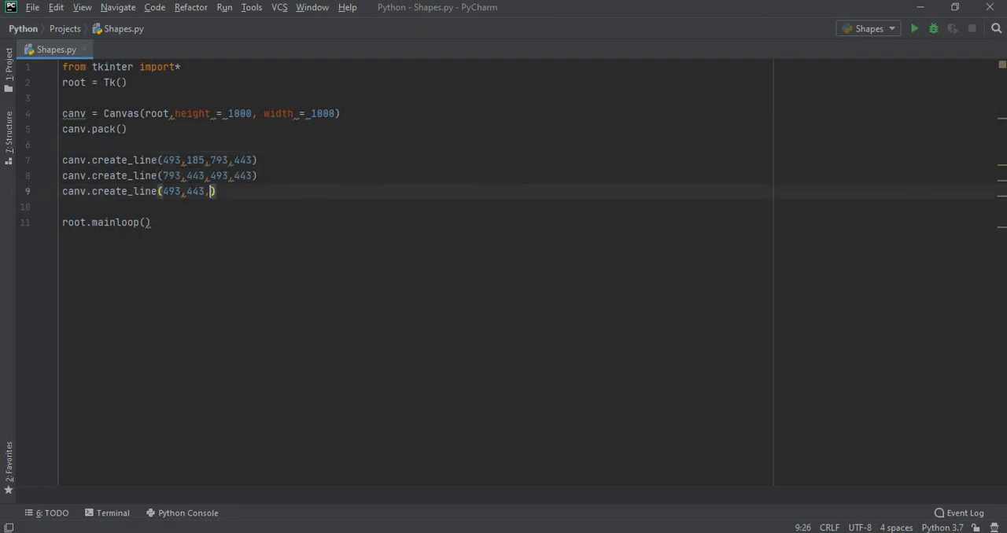
text(493)
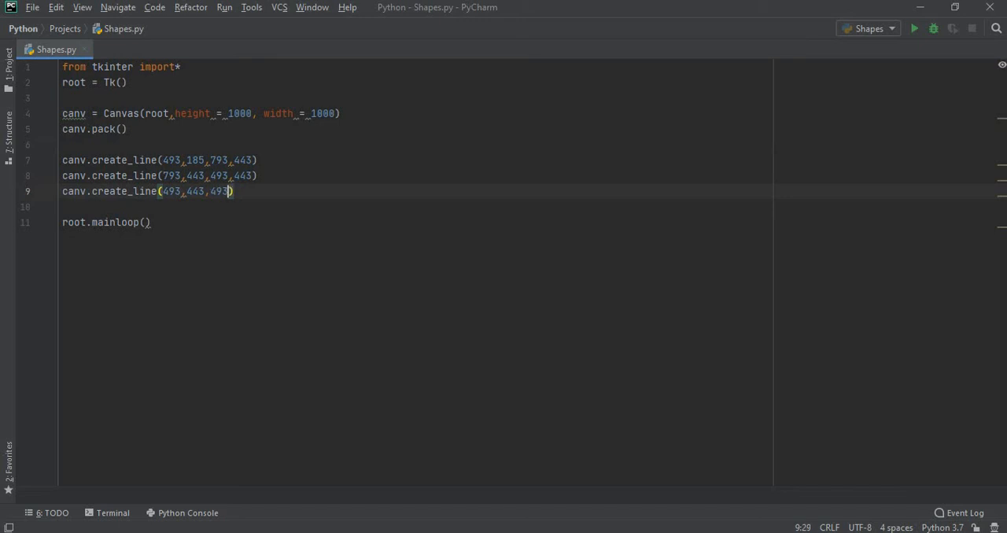
text(18)
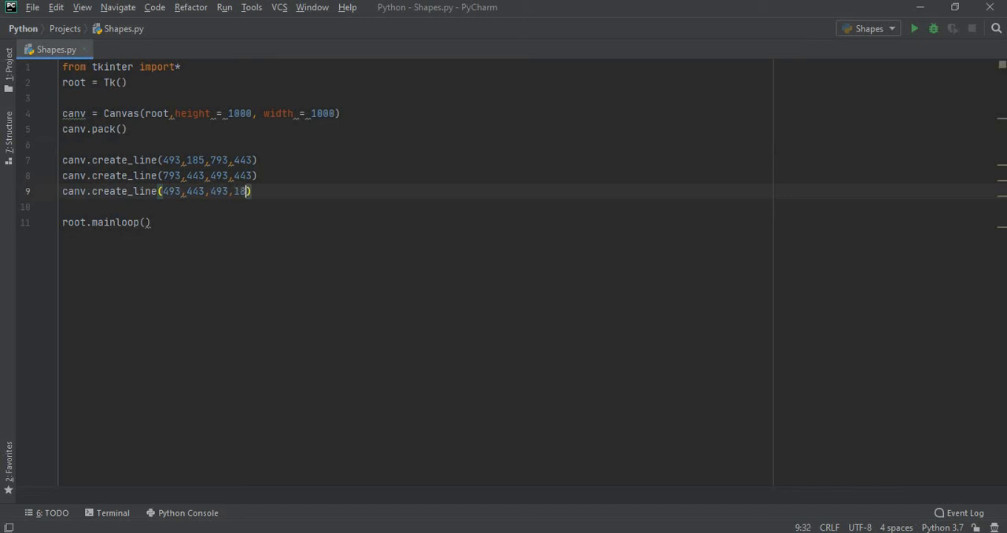
Finish the 185 coordinate, run Shapes to view the triangle, then close the Tk window
text(5)
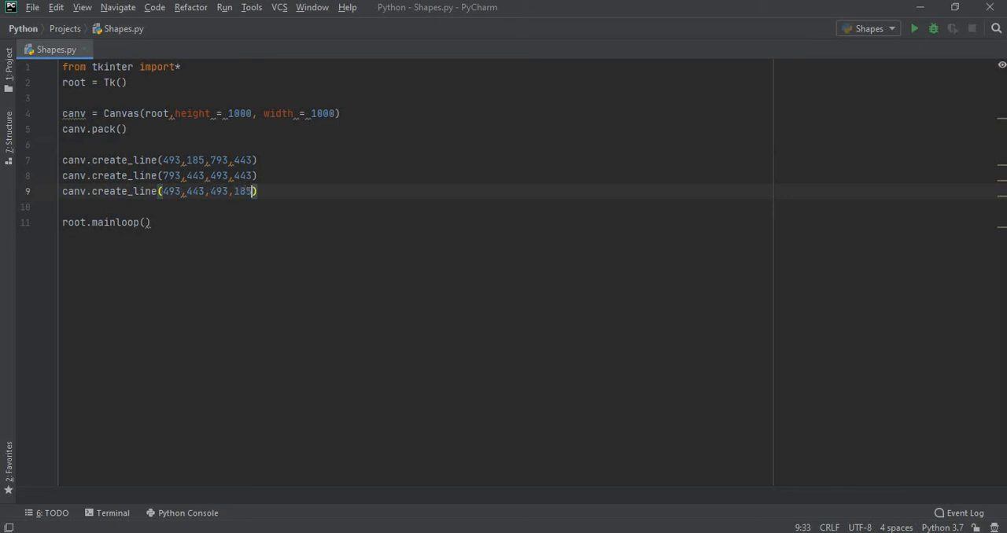
right_click(204, 192)
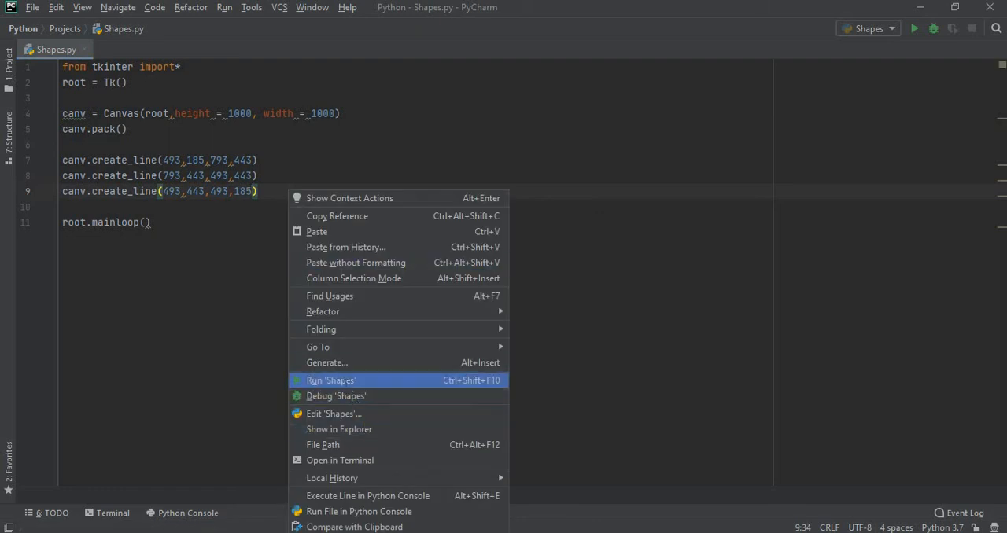
click(331, 380)
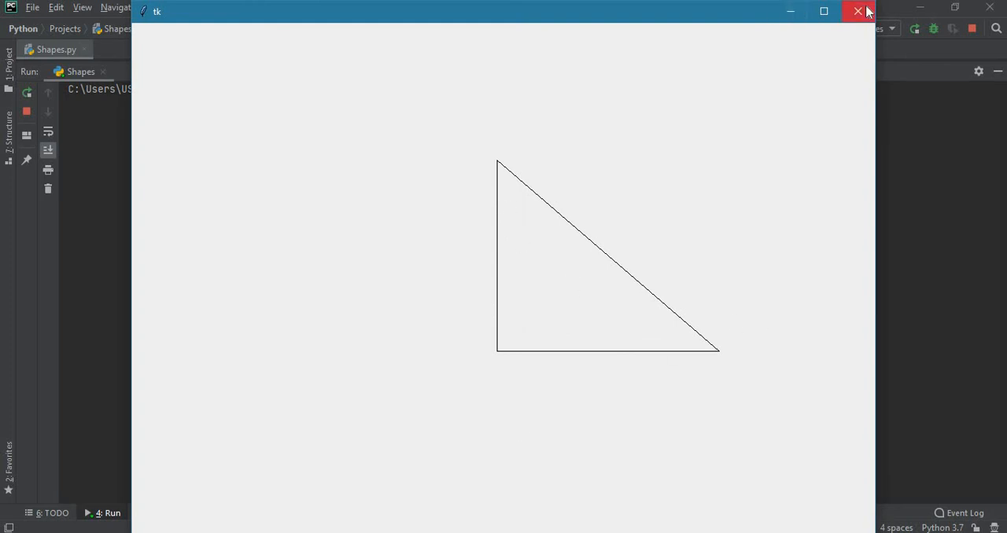
click(859, 11)
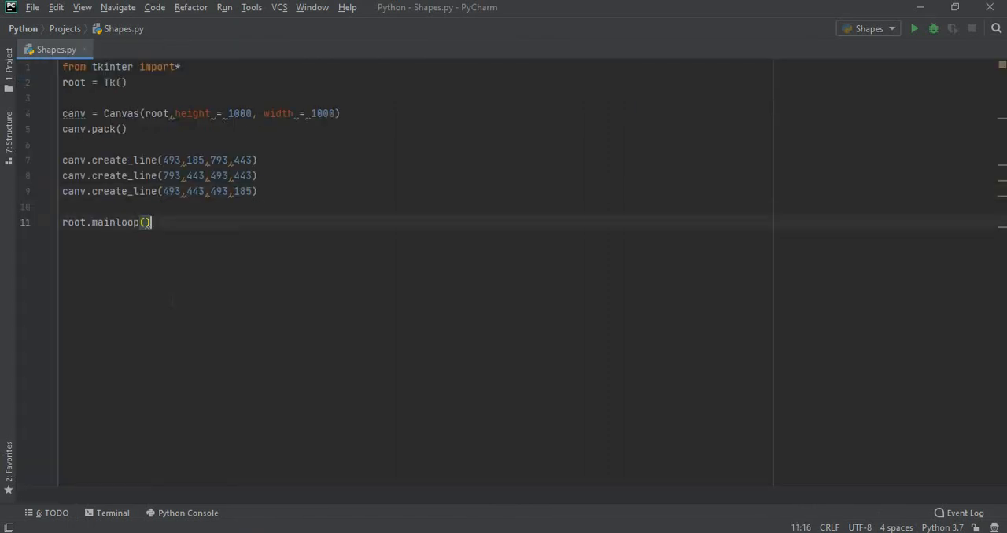
click(149, 222)
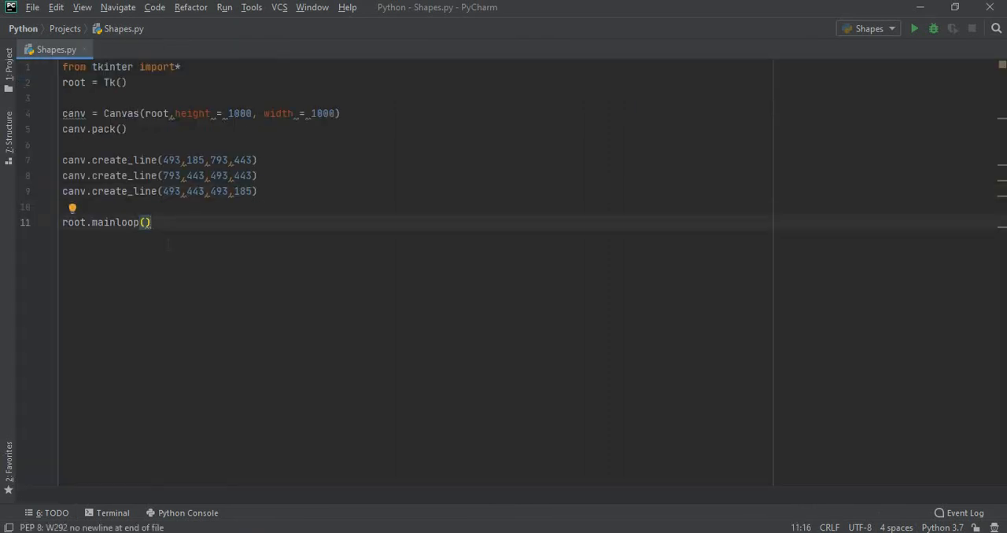